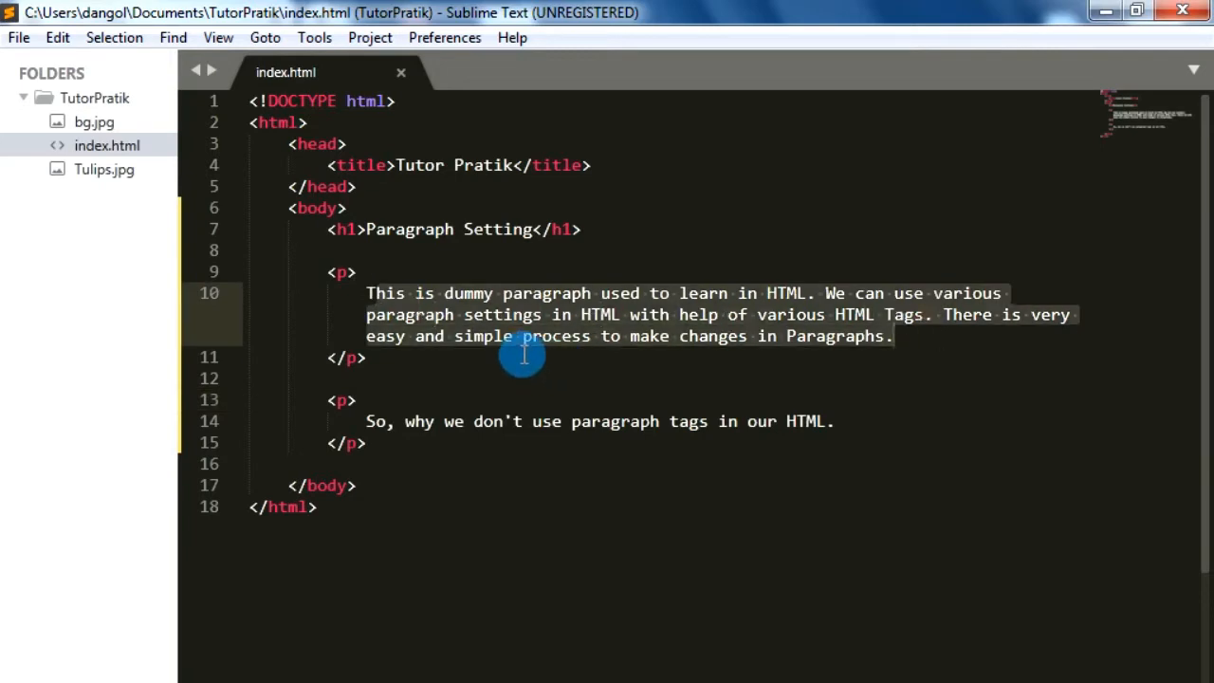
# Step: Add align="right" to the first paragraph's opening <p> tag
pyautogui.click(895, 336)
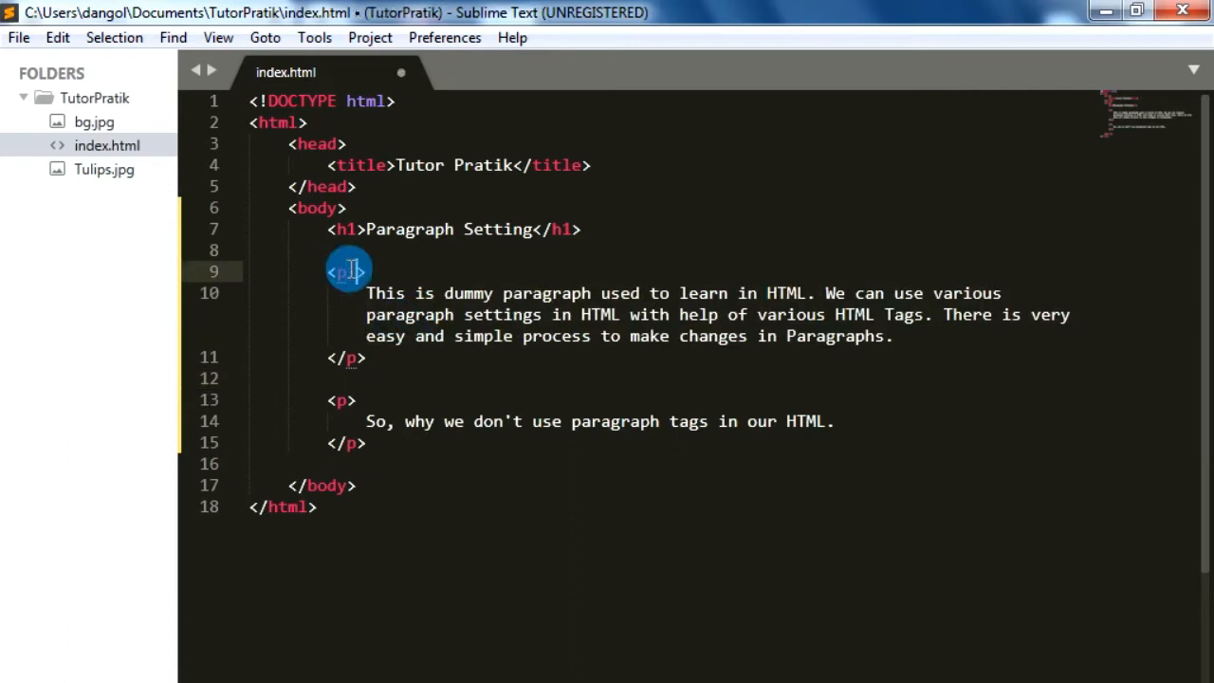
pyautogui.write('a')
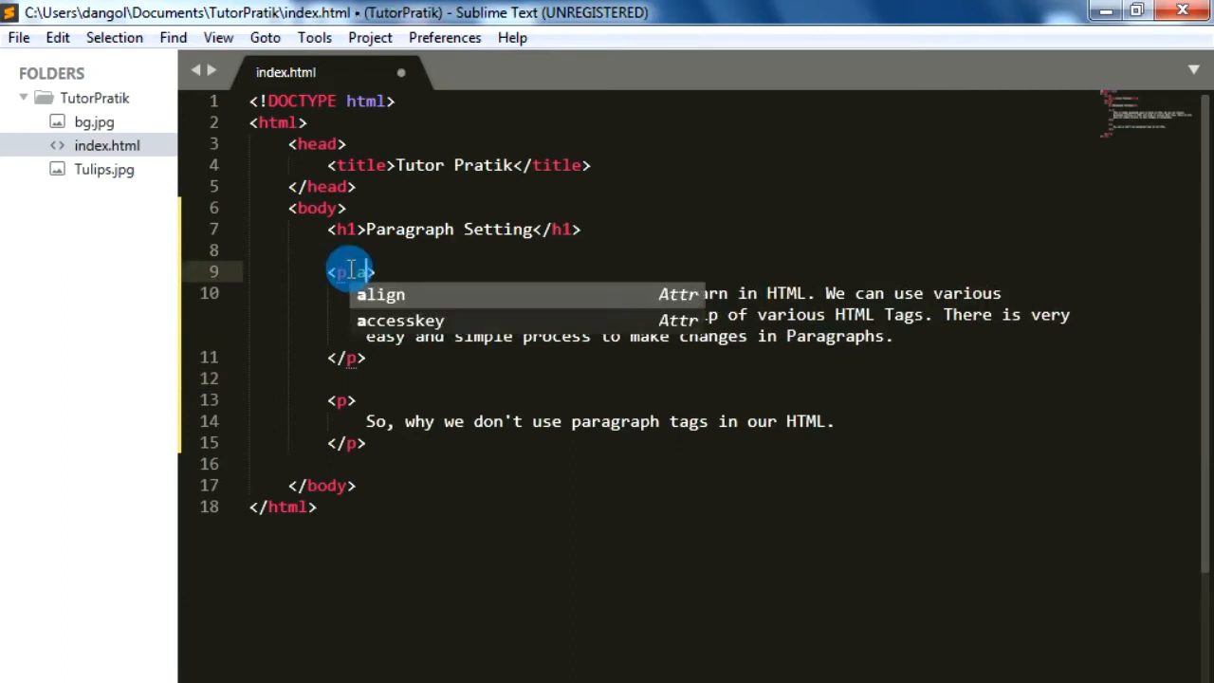
pyautogui.write('align')
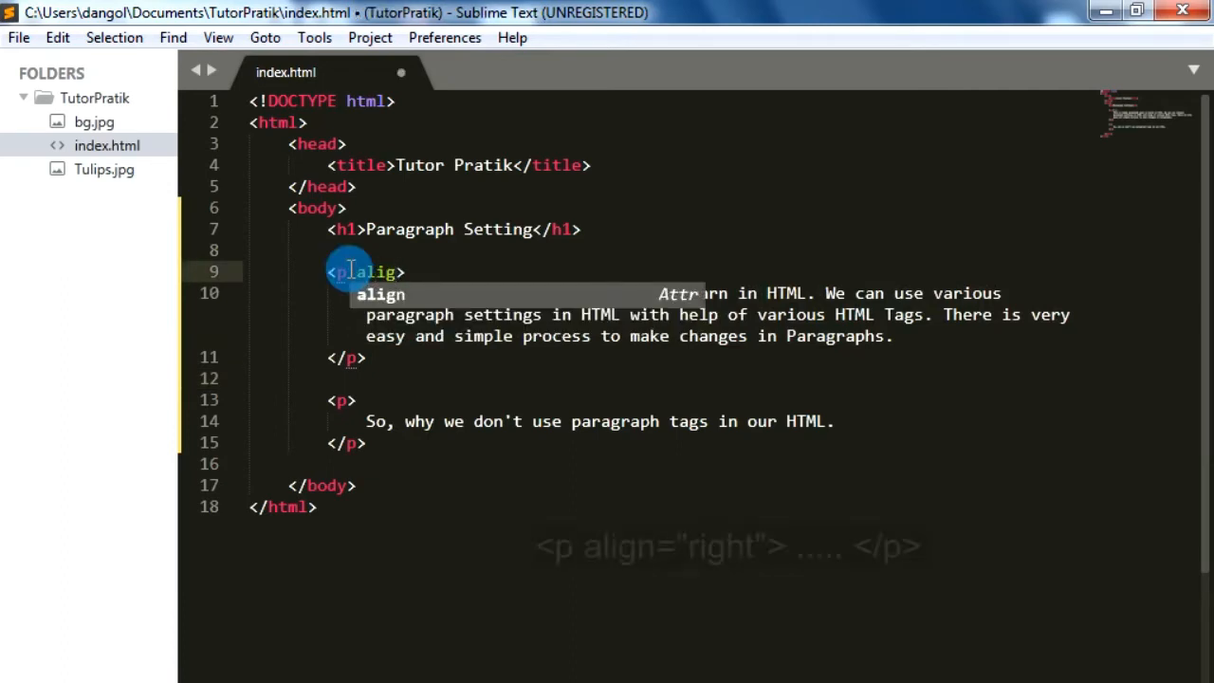
pyautogui.write('align=""')
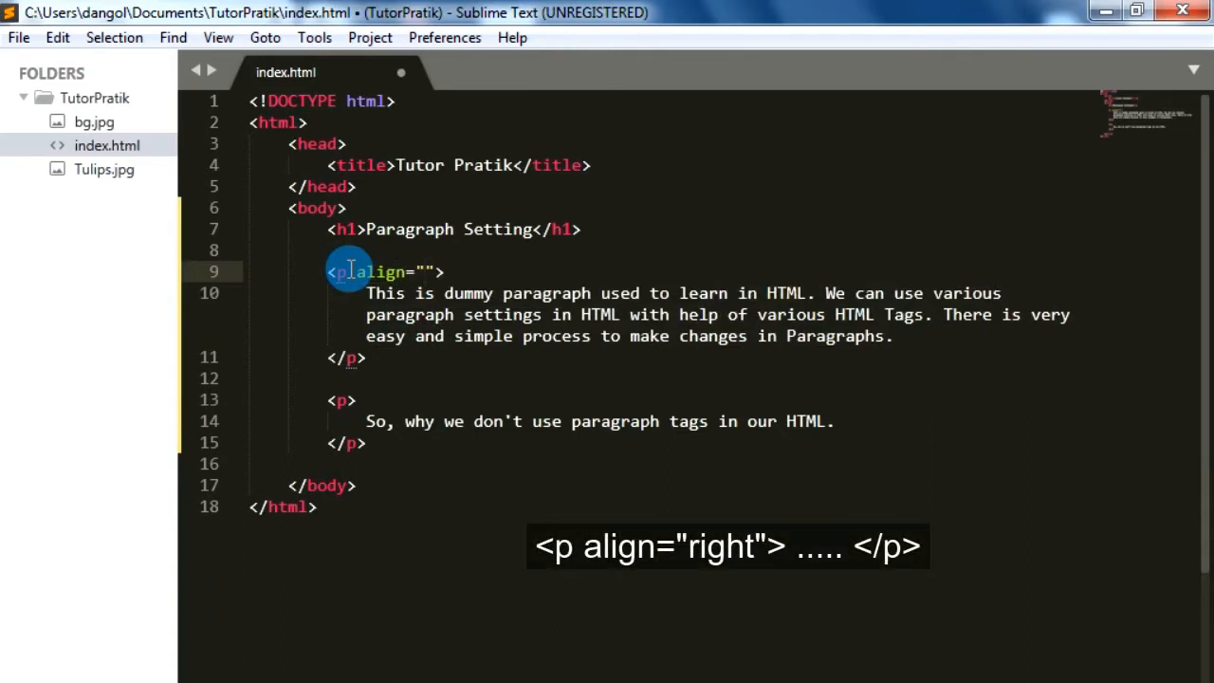
pyautogui.write('ri')
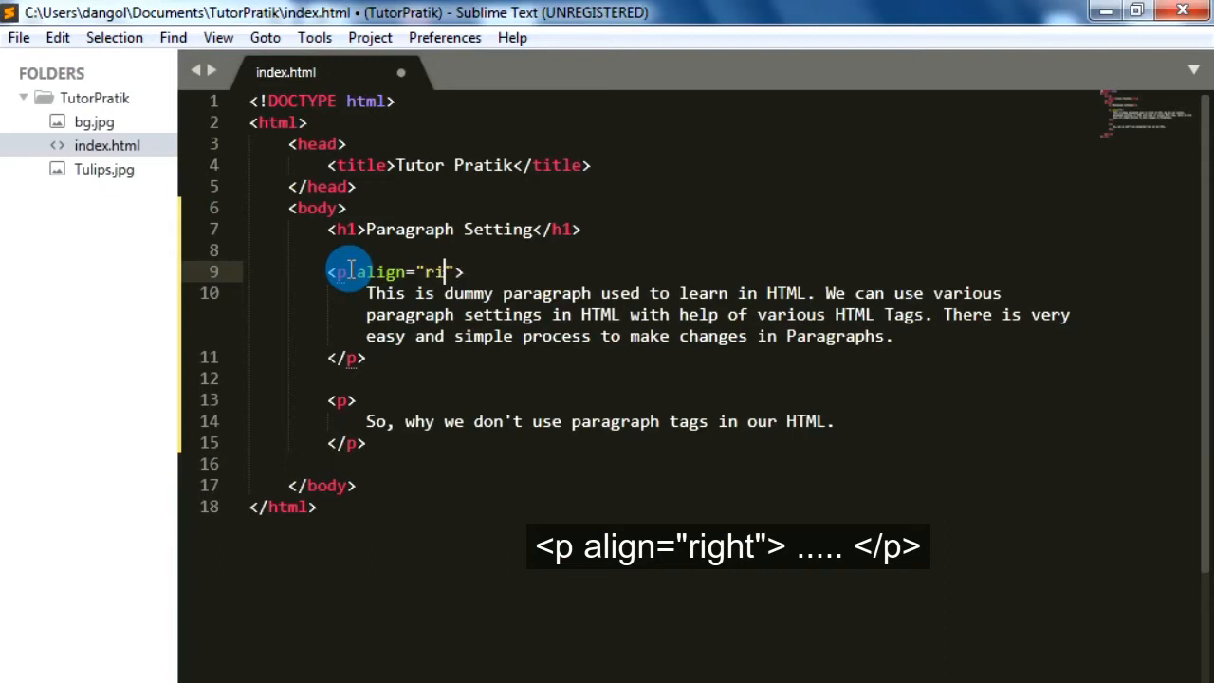
pyautogui.write('gh')
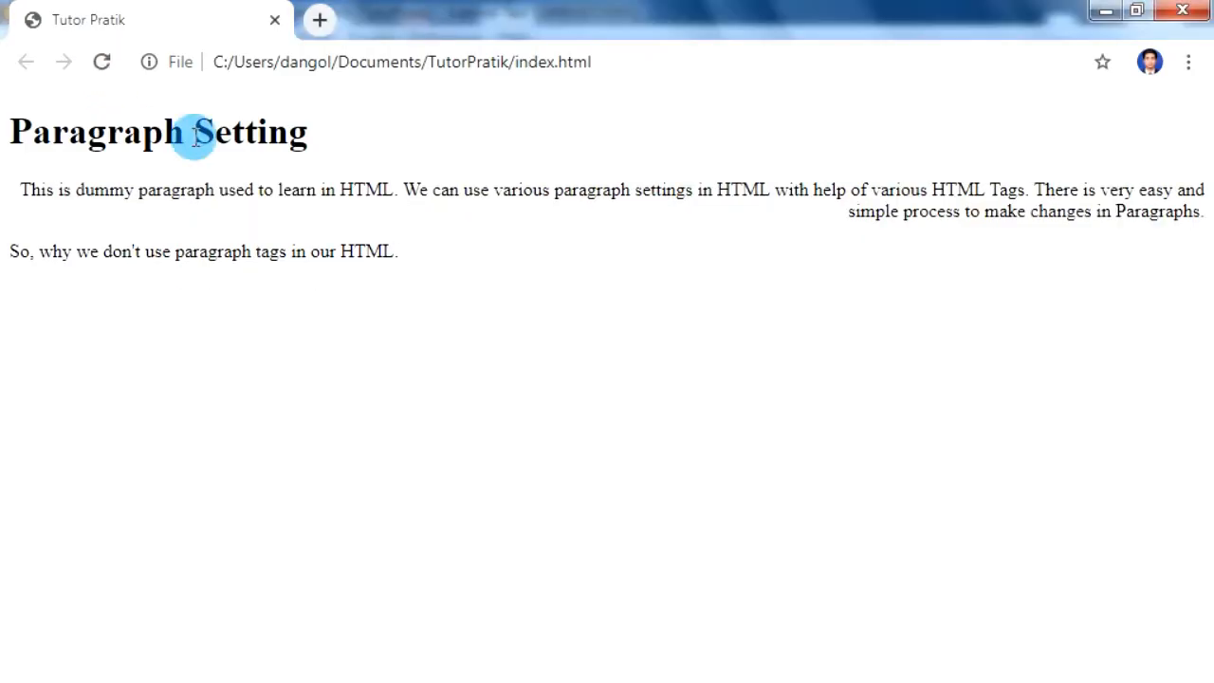
pyautogui.moveTo(603, 189)
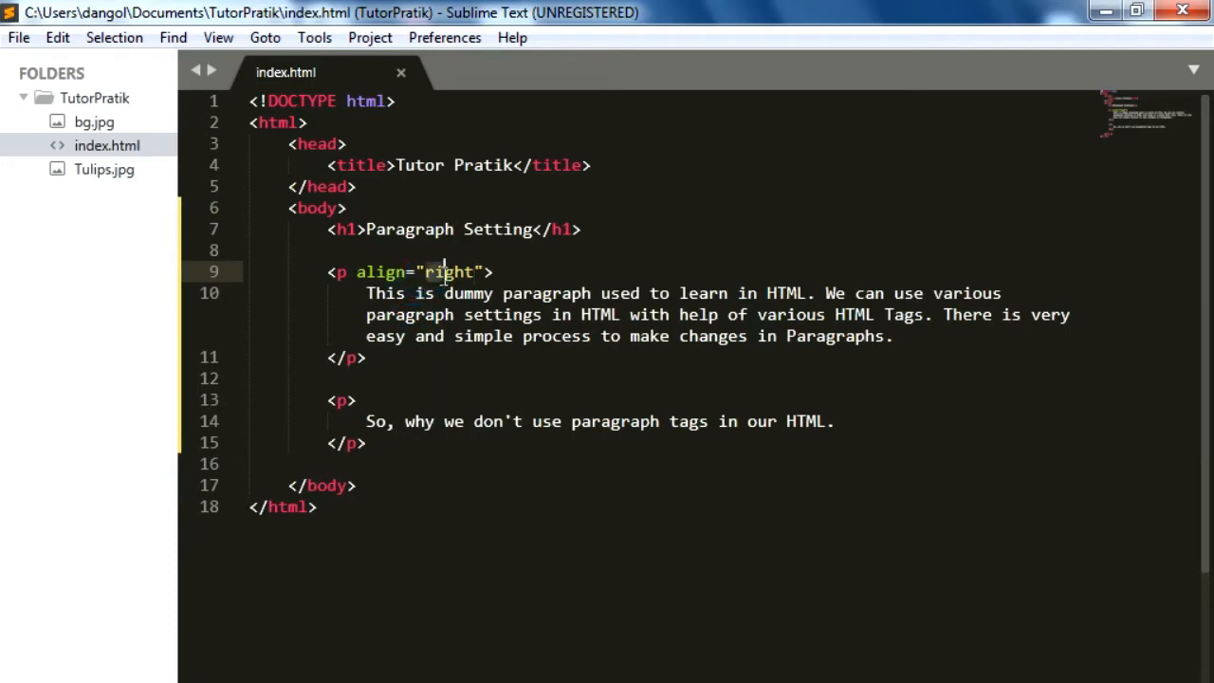
# Step: Try center then left alignment on the first paragraph, saving, and settle on justify
pyautogui.write('c')
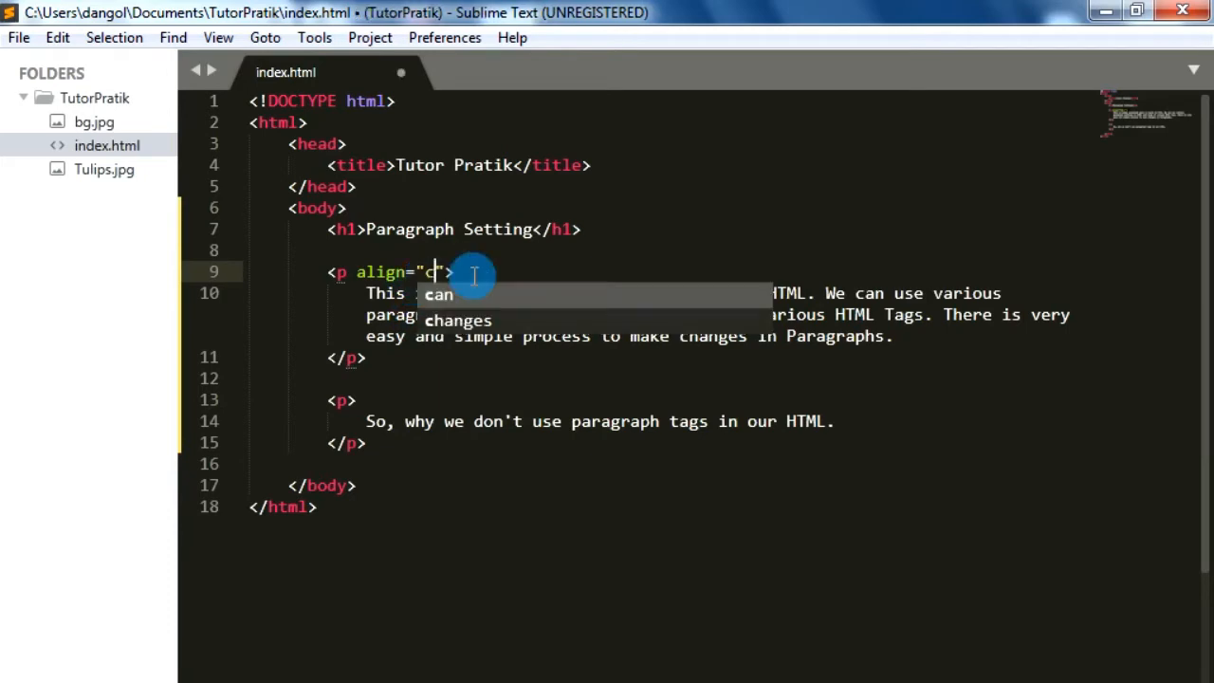
pyautogui.write('enter')
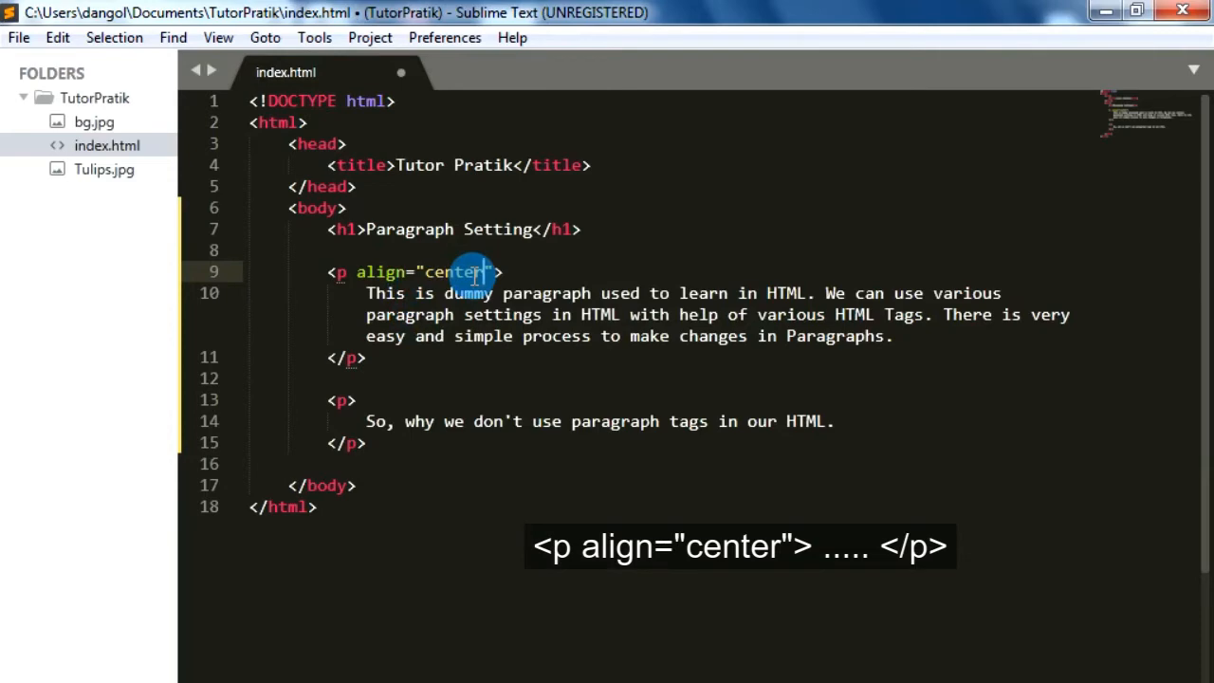
pyautogui.press('ctrl+s')
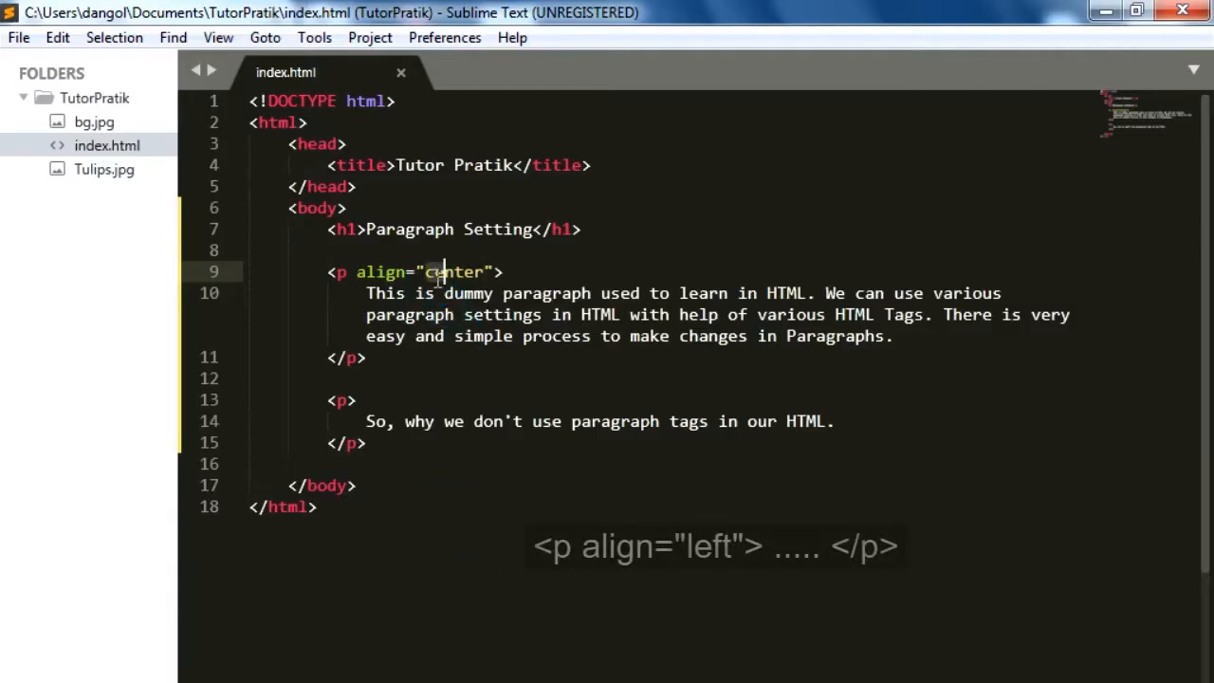
pyautogui.write('left')
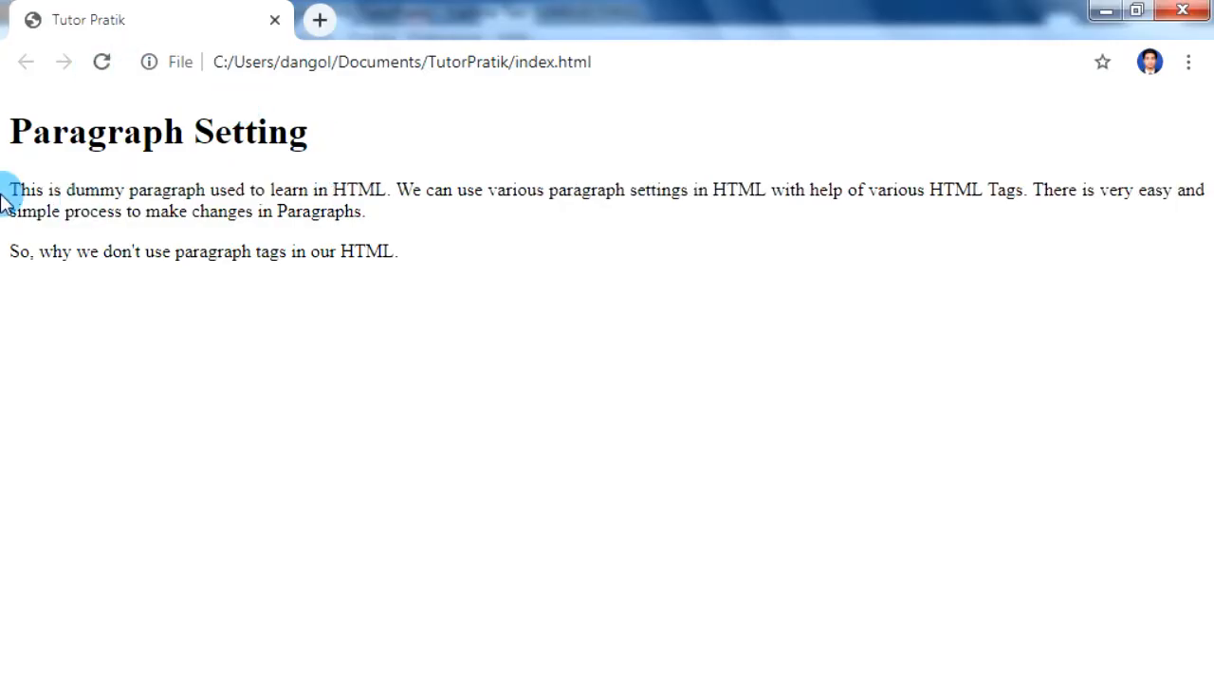
pyautogui.doubleClick(317, 210)
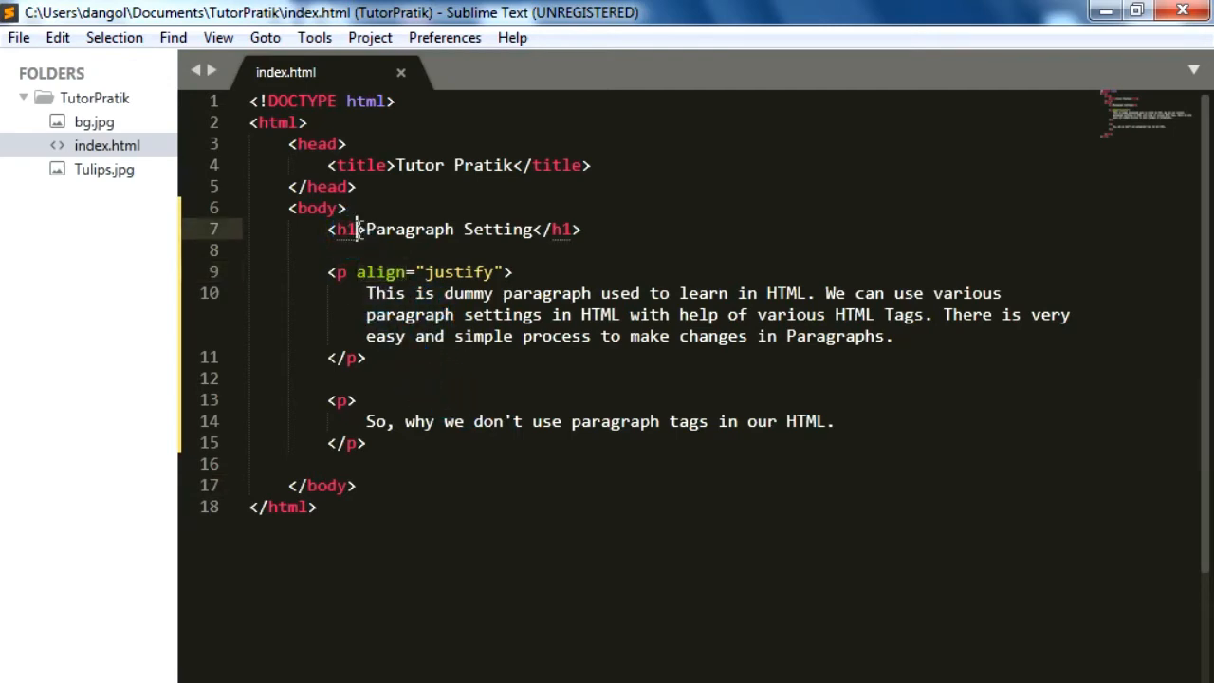
# Step: Add align="center" to the <h1> Paragraph Setting heading and preview it in Chrome
pyautogui.doubleClick(466, 292)
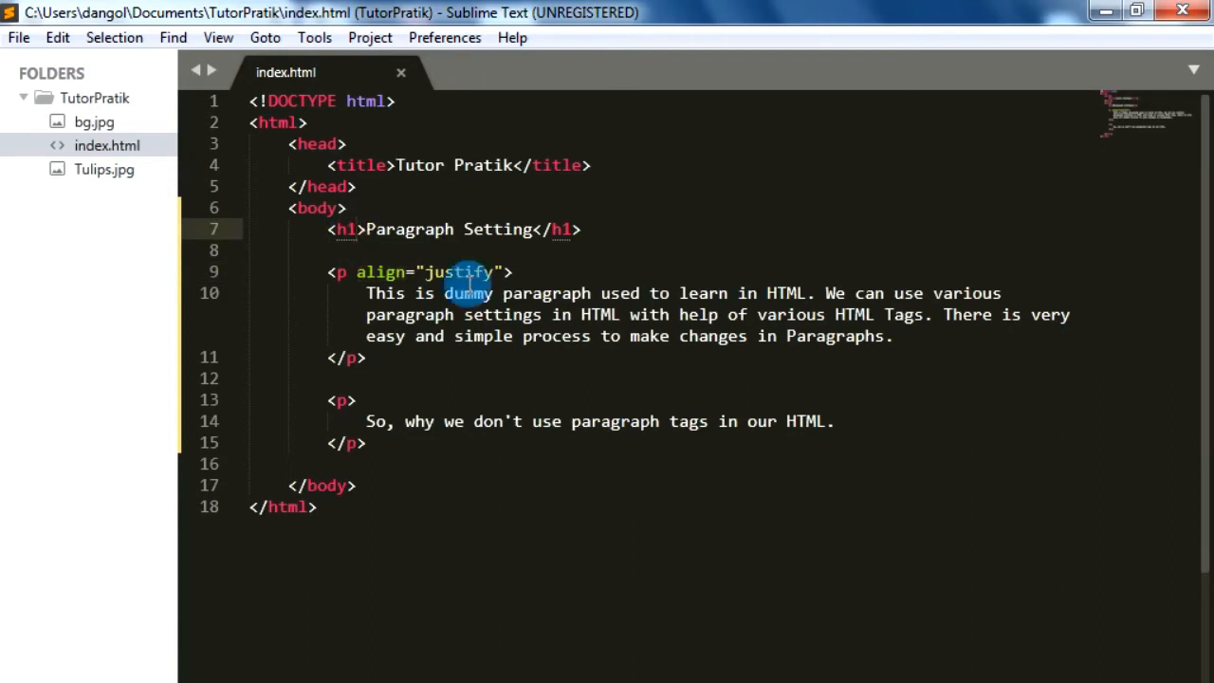
pyautogui.write('align="')
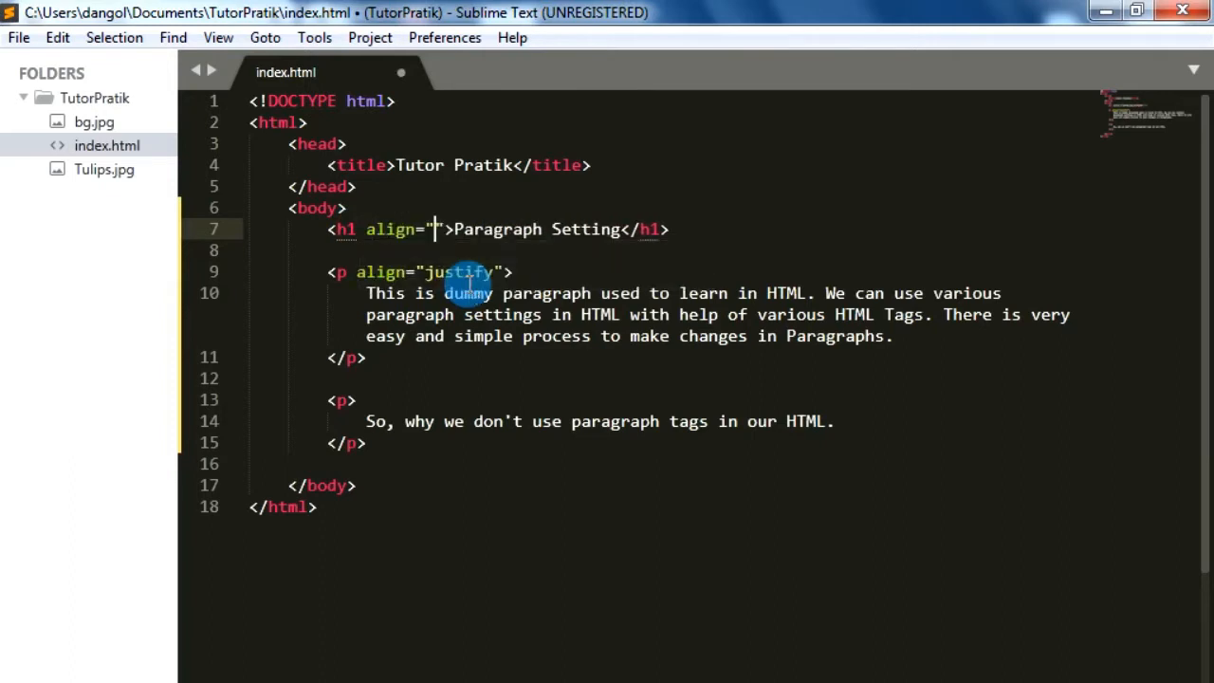
pyautogui.write('cente')
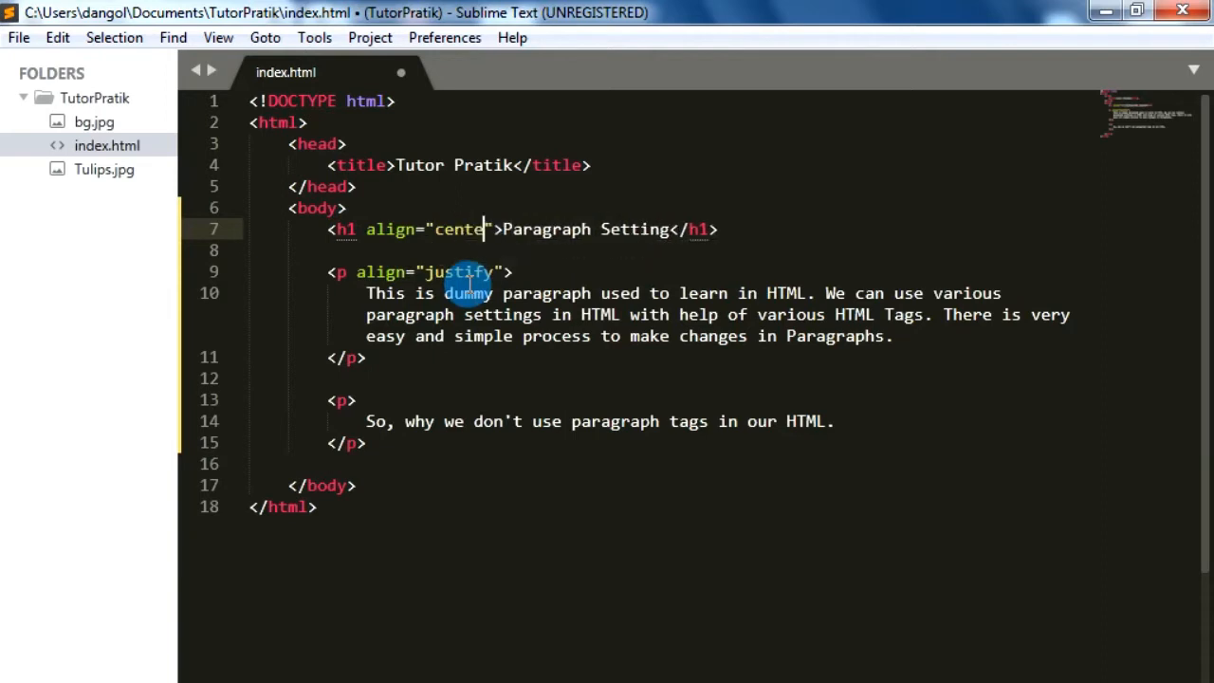
pyautogui.write('r')
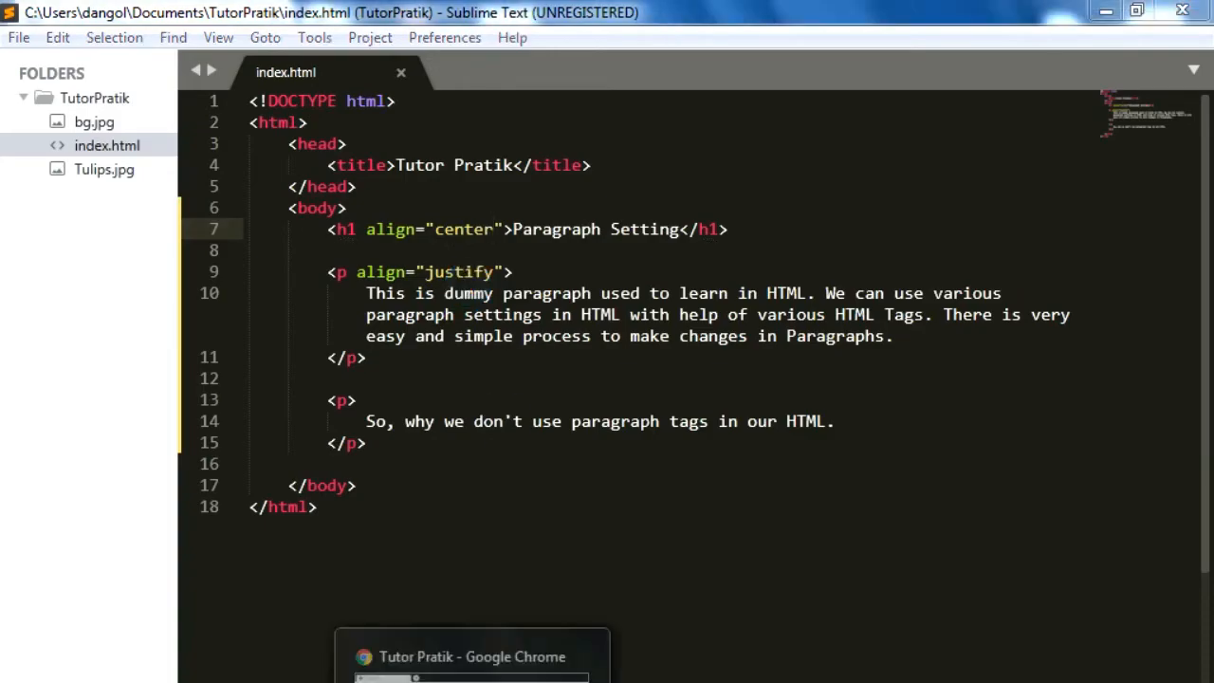
pyautogui.click(470, 656)
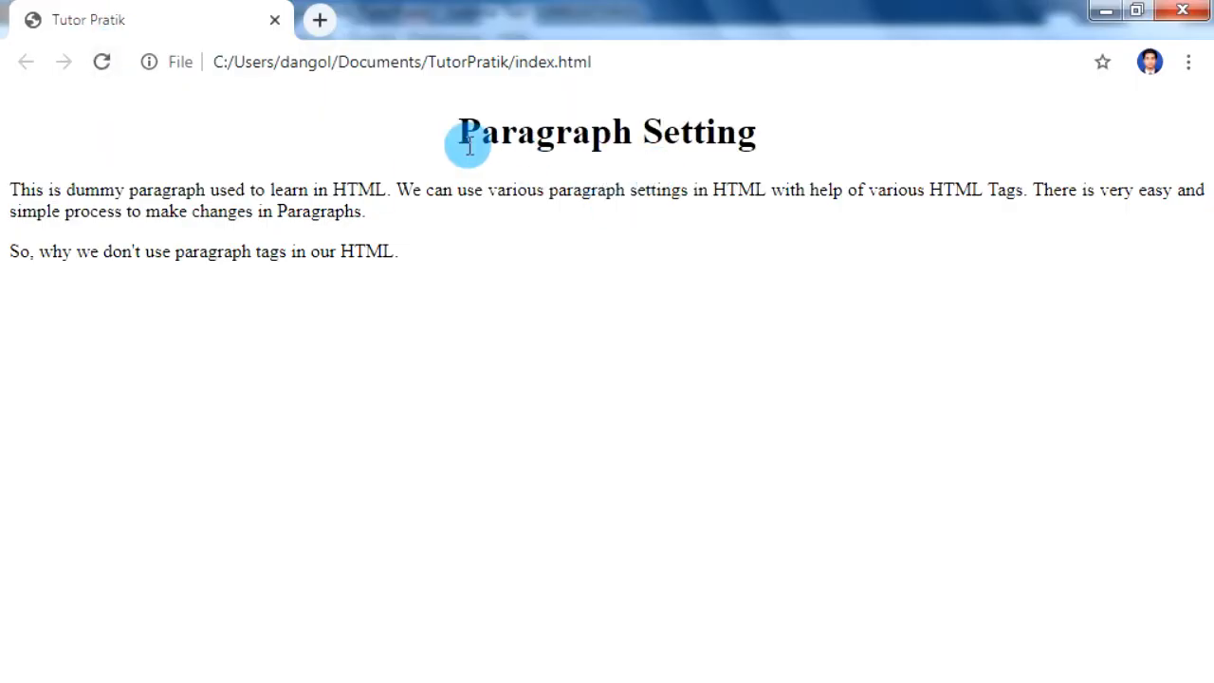
pyautogui.moveTo(452, 169)
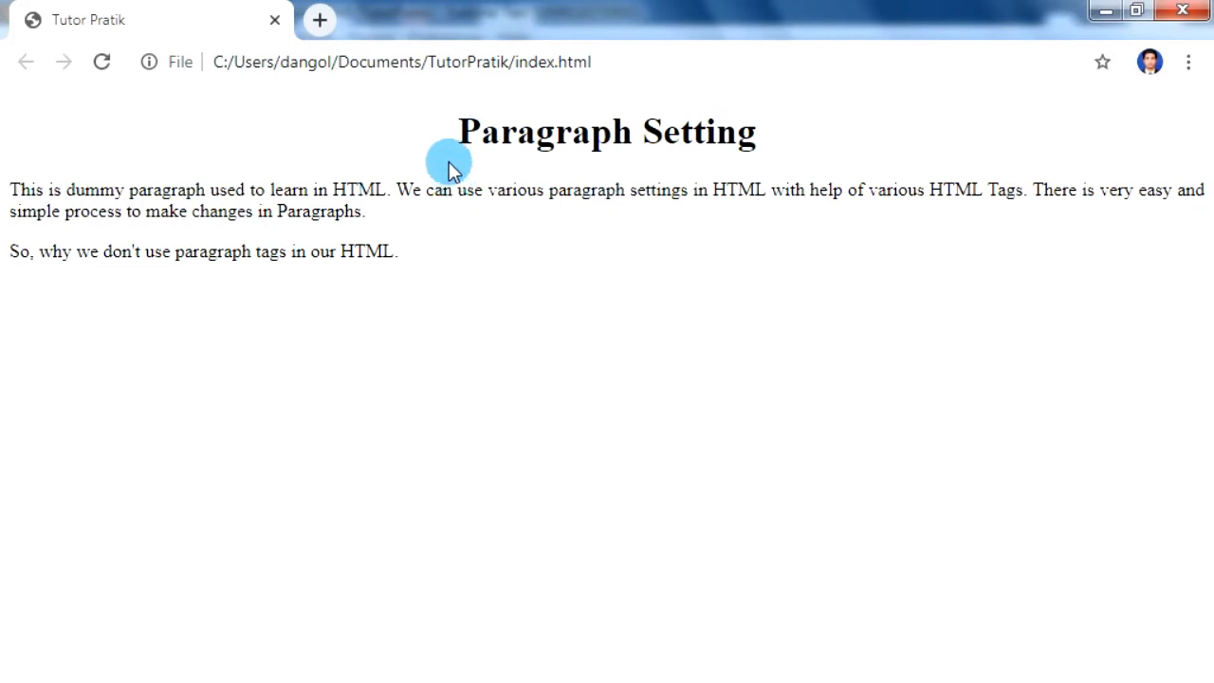
pyautogui.moveTo(495, 281)
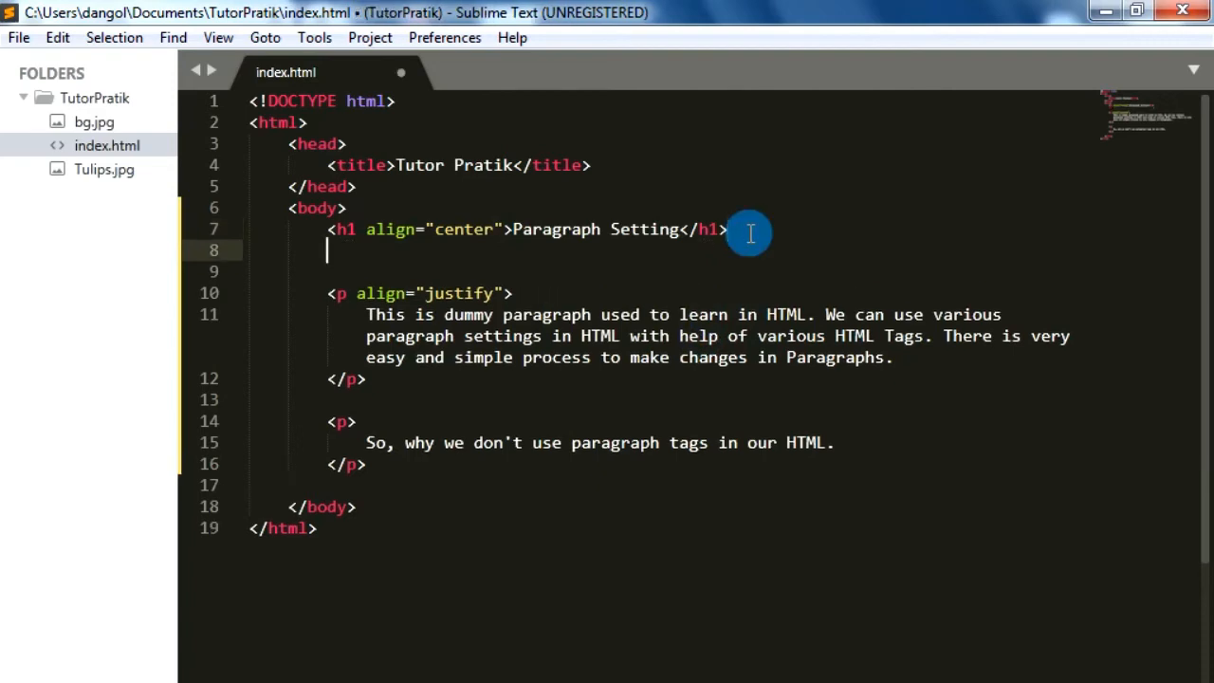
# Step: Add an <hr /> horizontal rule on the line below the heading
pyautogui.write('<h')
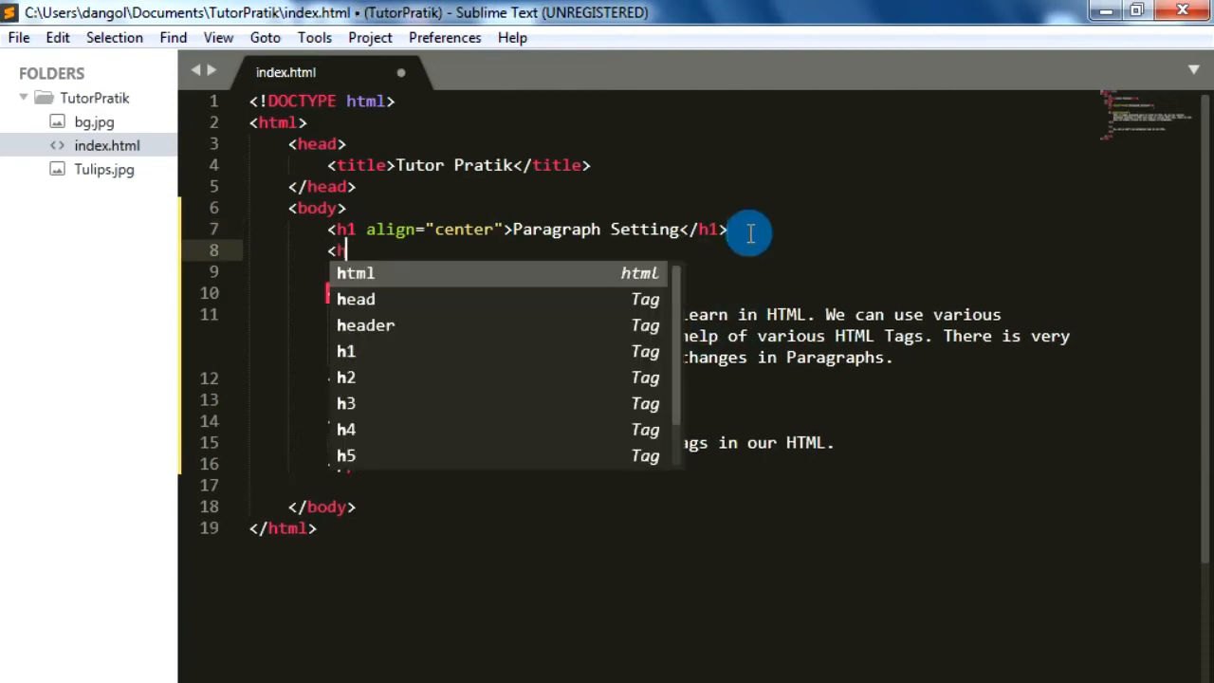
pyautogui.write('r />')
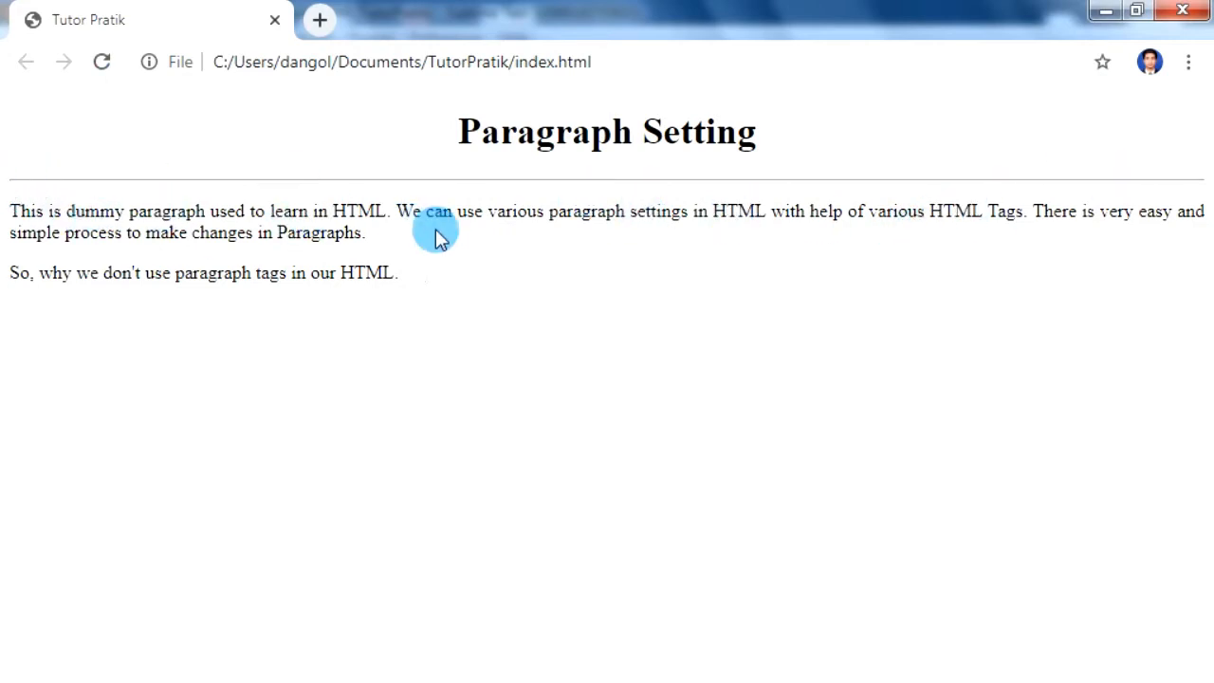
pyautogui.moveTo(360, 186)
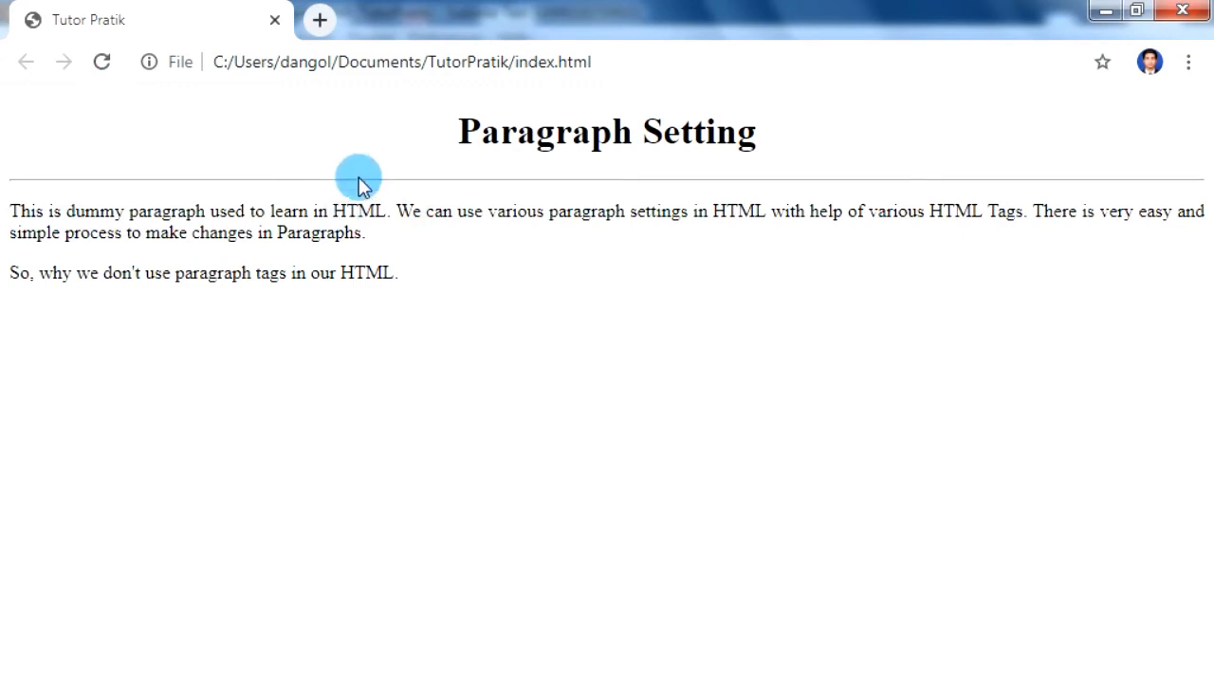
pyautogui.moveTo(216, 153)
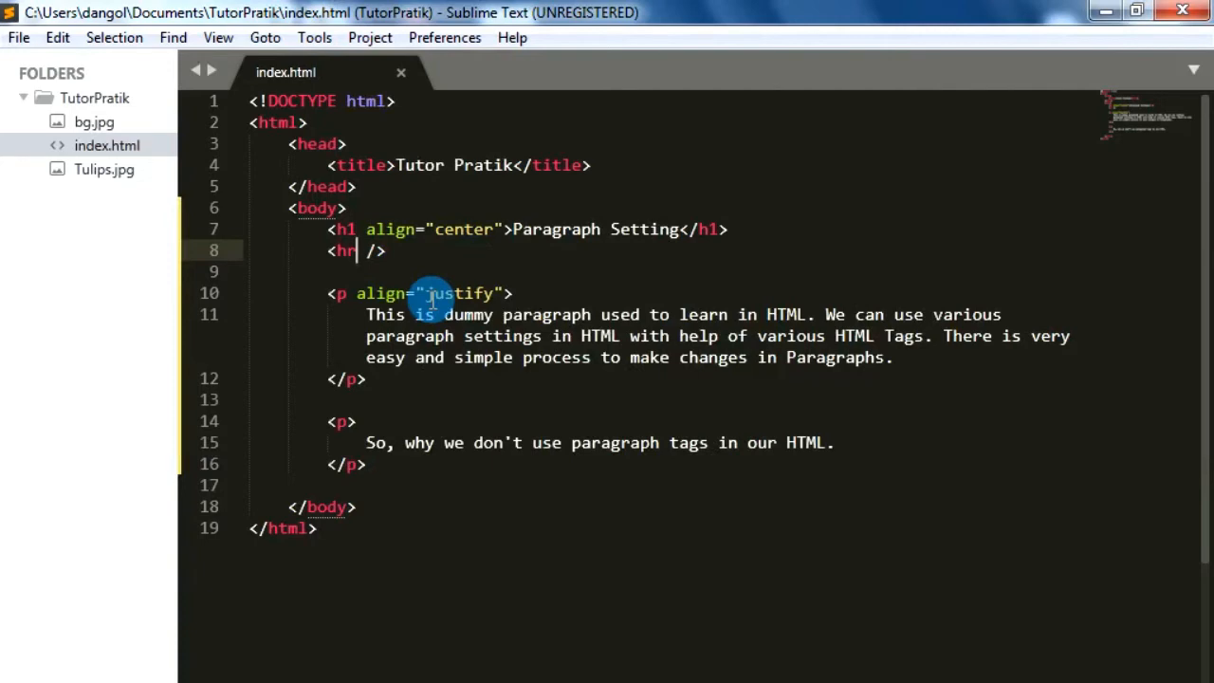
# Step: Give the hr tag align="center" and width="50px"
pyautogui.write('align="center')
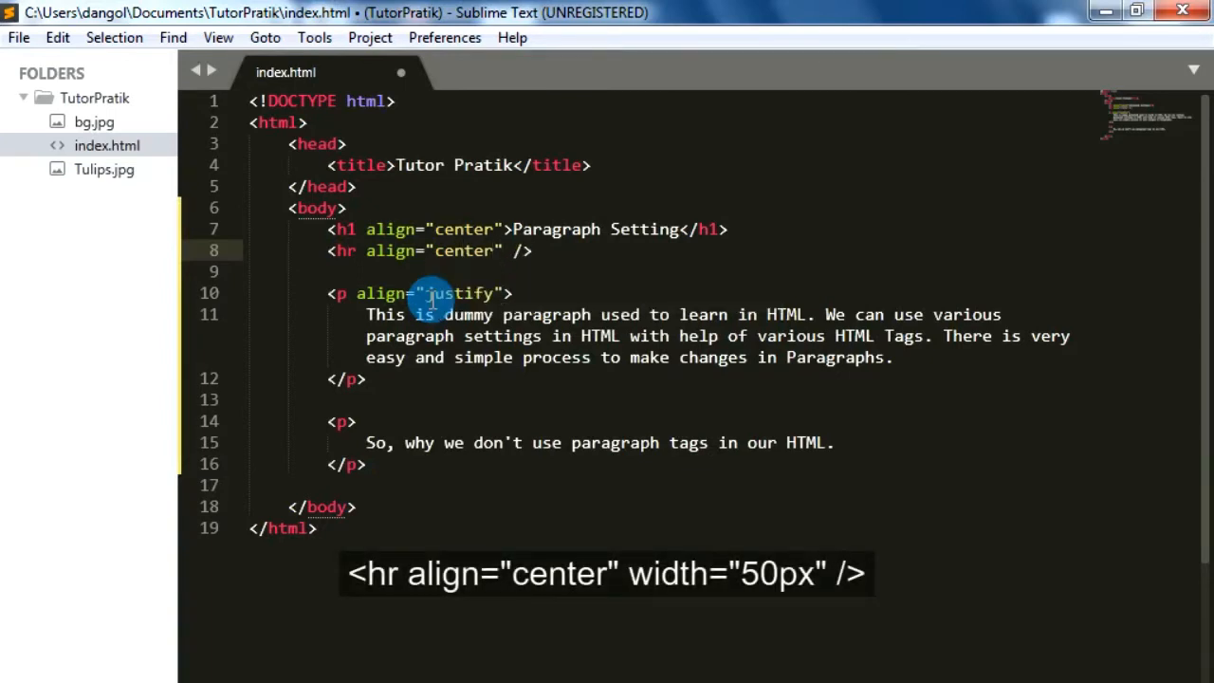
pyautogui.write('width="')
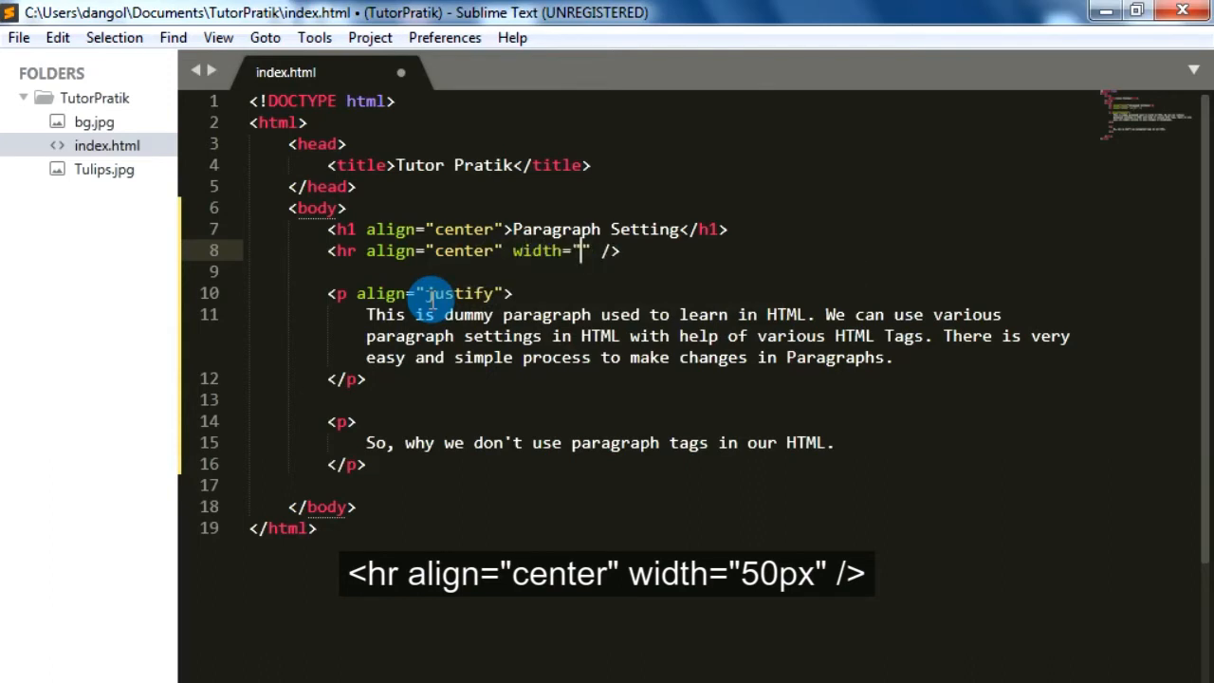
pyautogui.write('50px')
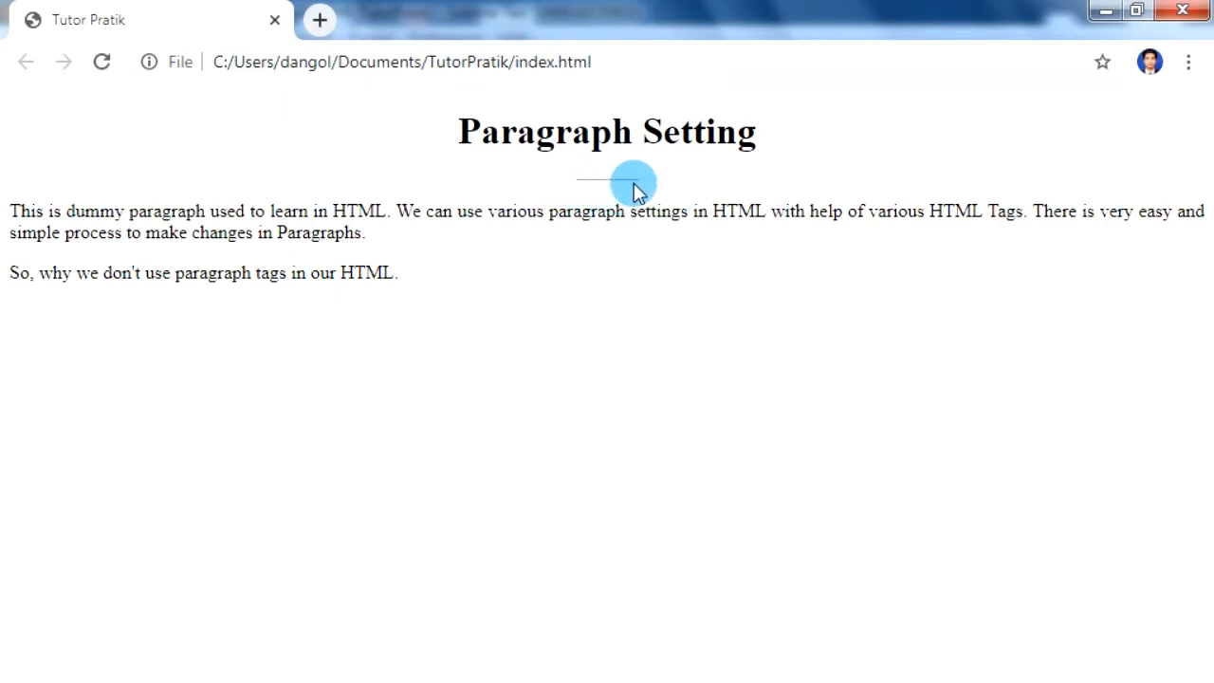
pyautogui.moveTo(660, 169)
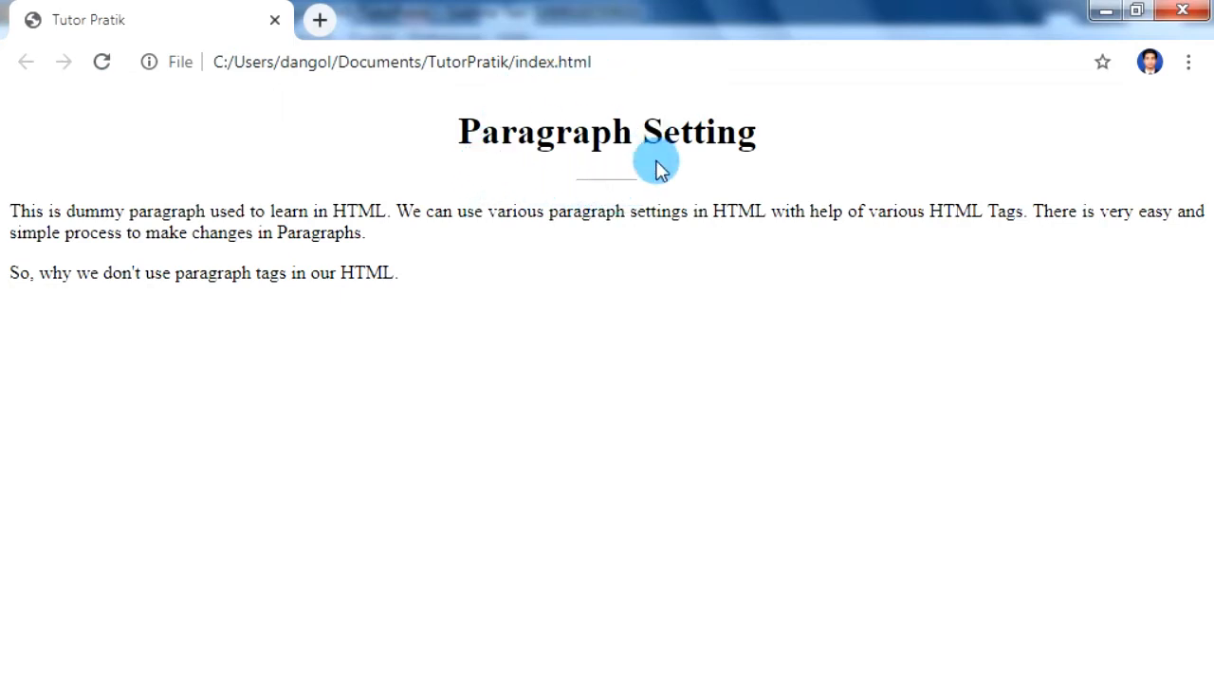
pyautogui.moveTo(597, 195)
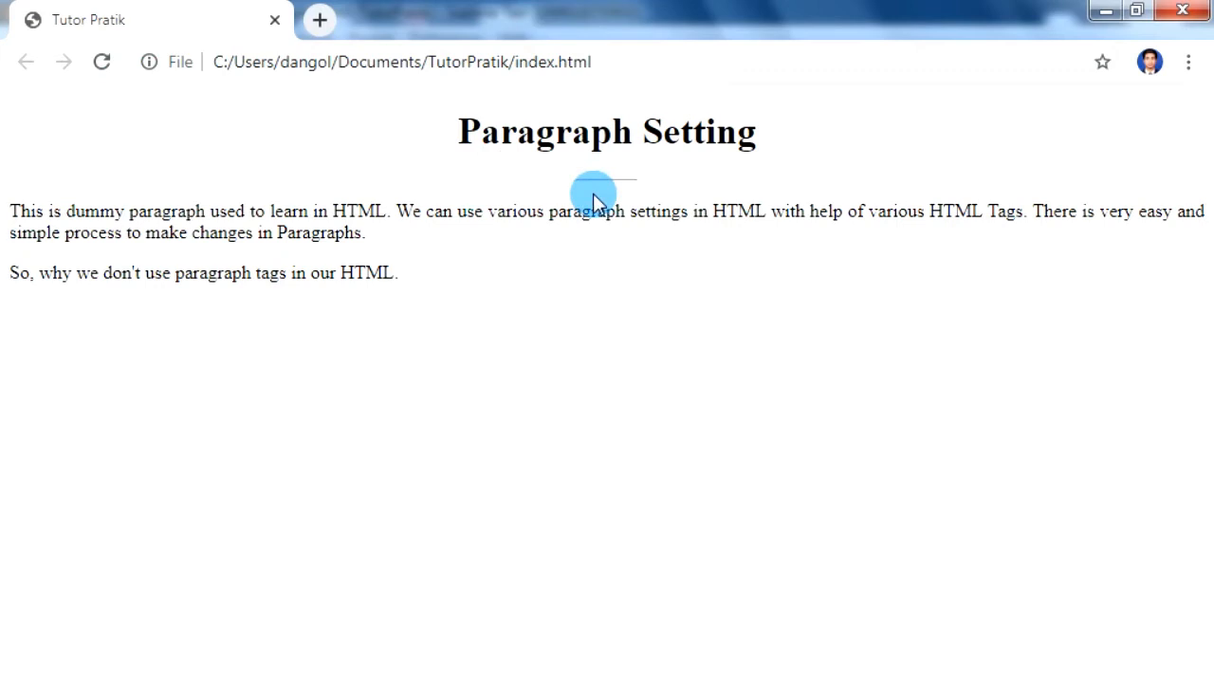
pyautogui.moveTo(801, 180)
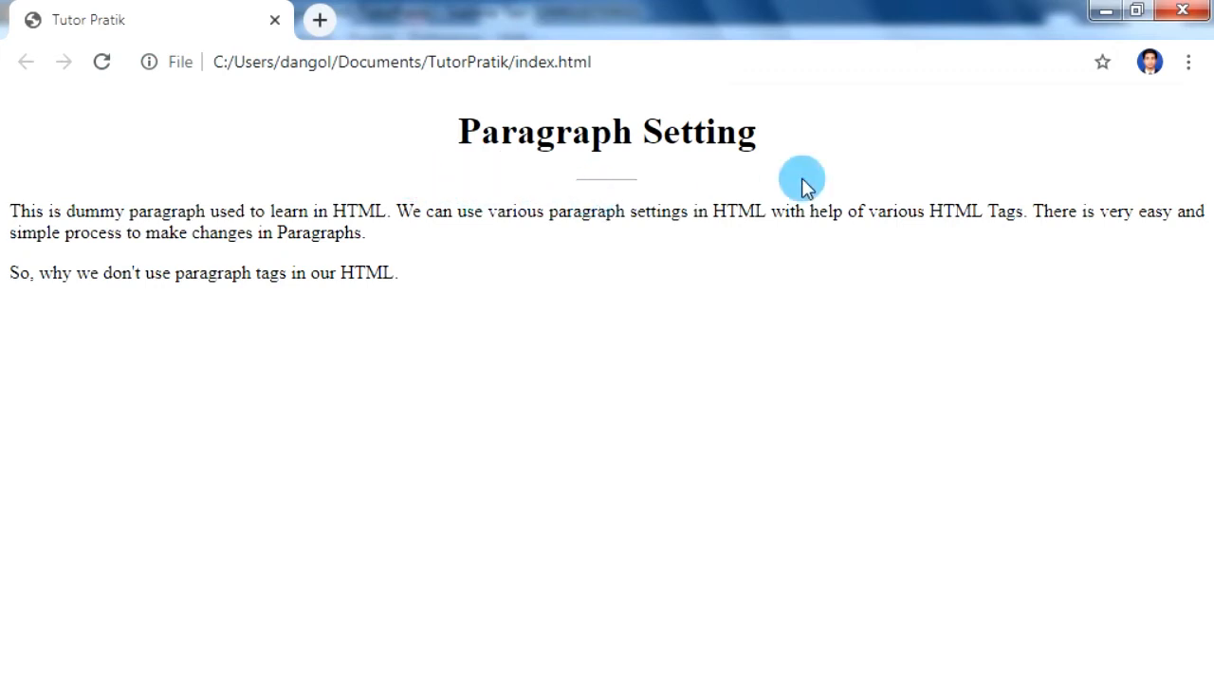
pyautogui.moveTo(591, 668)
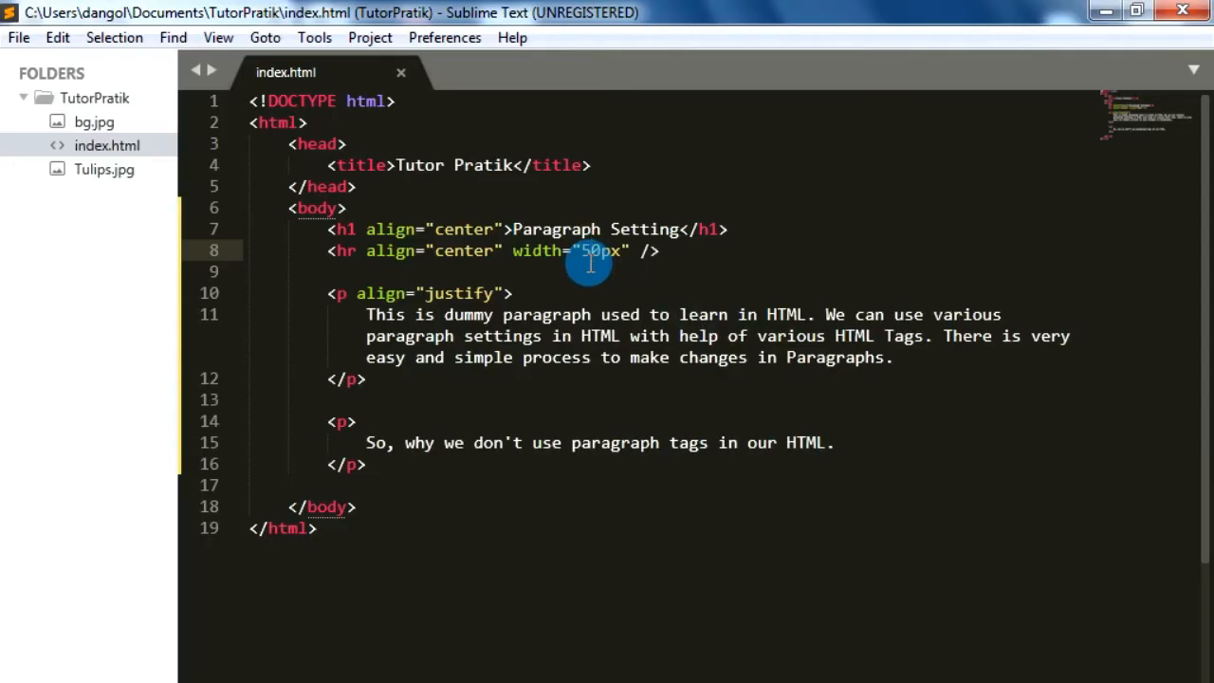
# Step: Change the hr width from 50px to 500px
pyautogui.write('0')
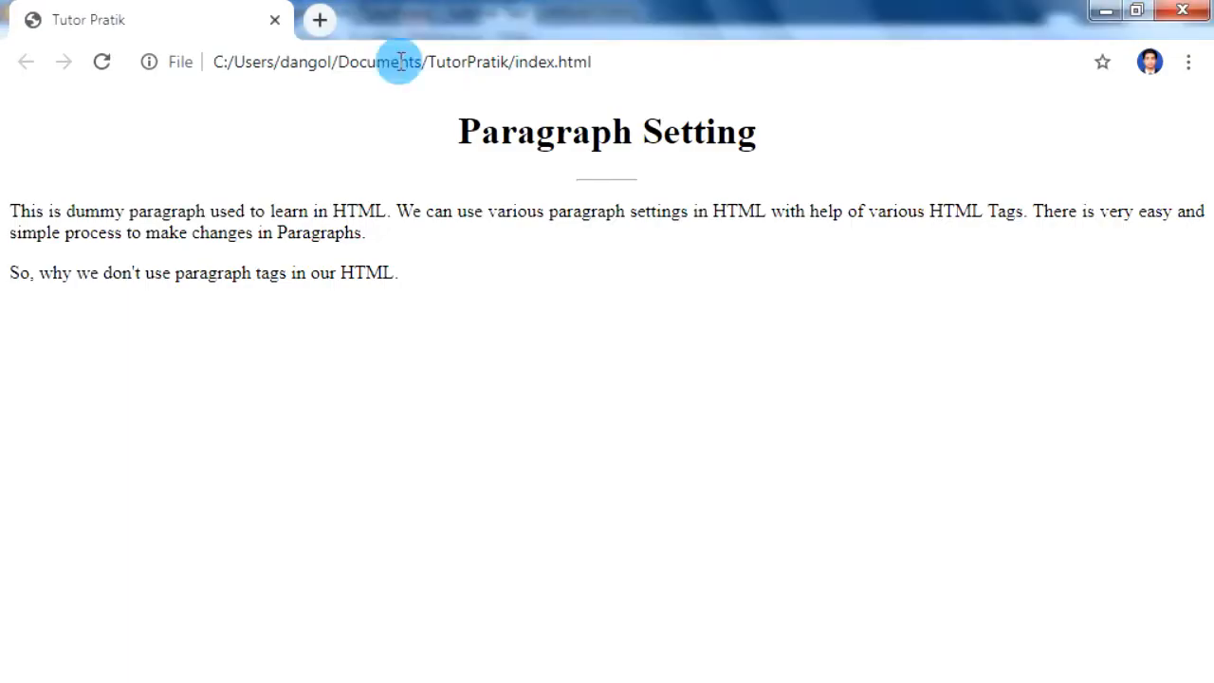
pyautogui.moveTo(330, 201)
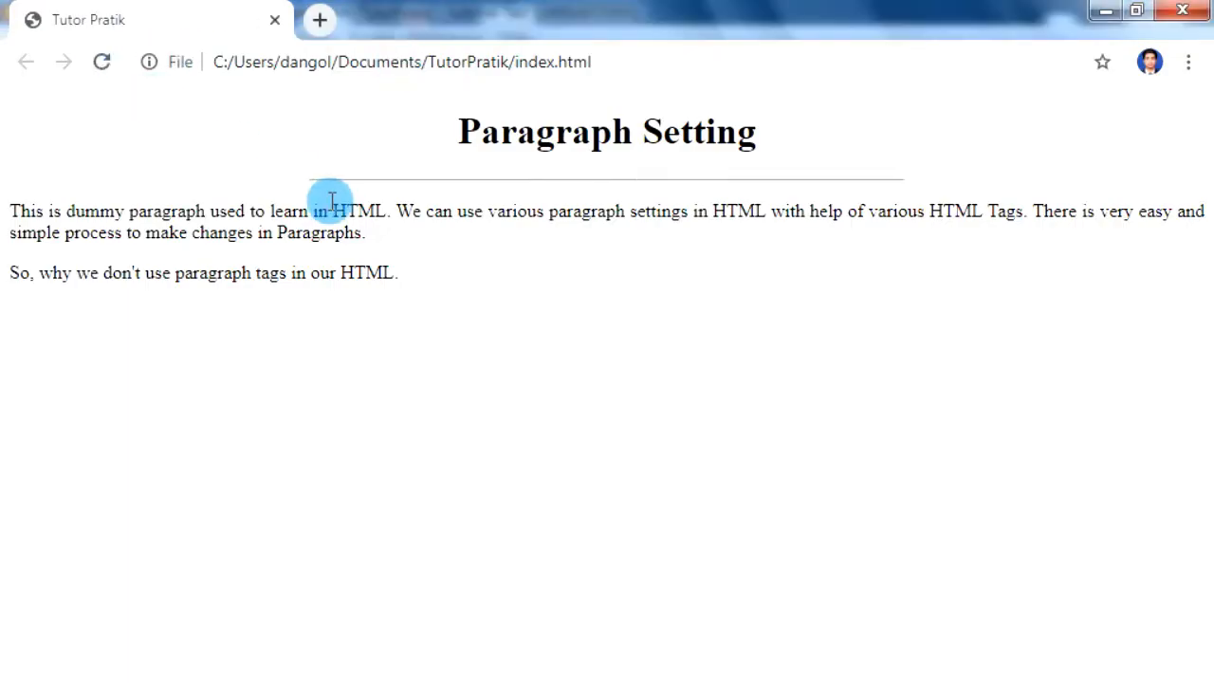
pyautogui.moveTo(758, 652)
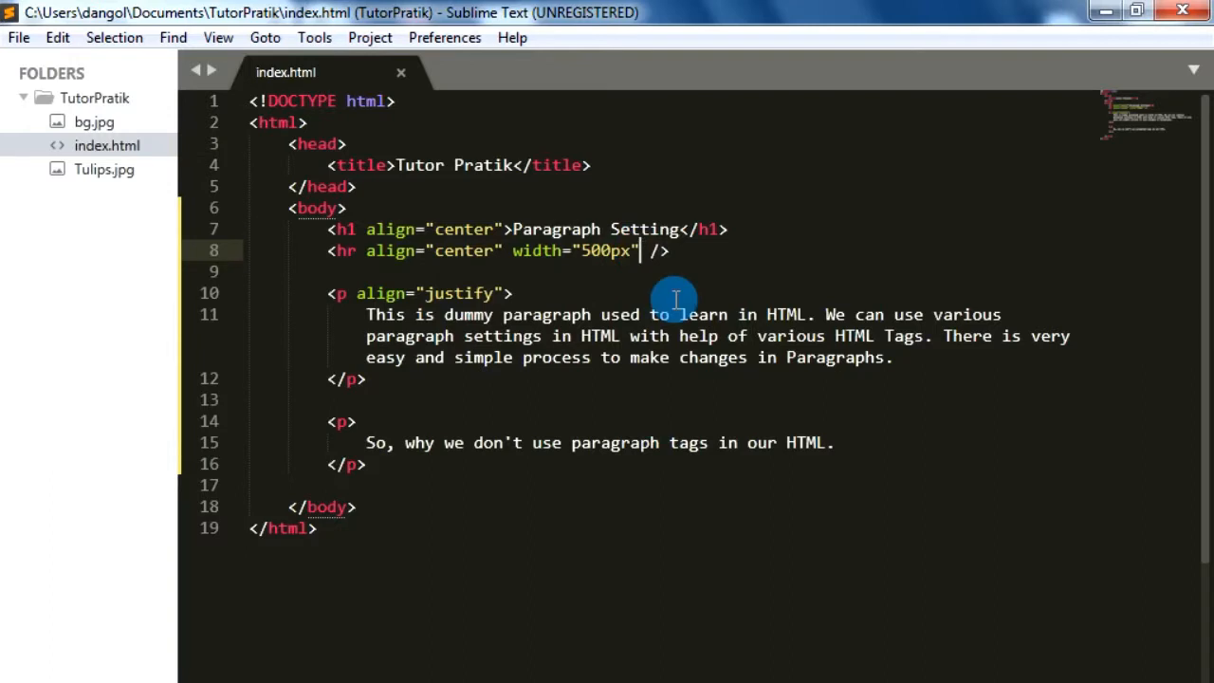
# Step: Add color="red" to the hr tag
pyautogui.write('color=')
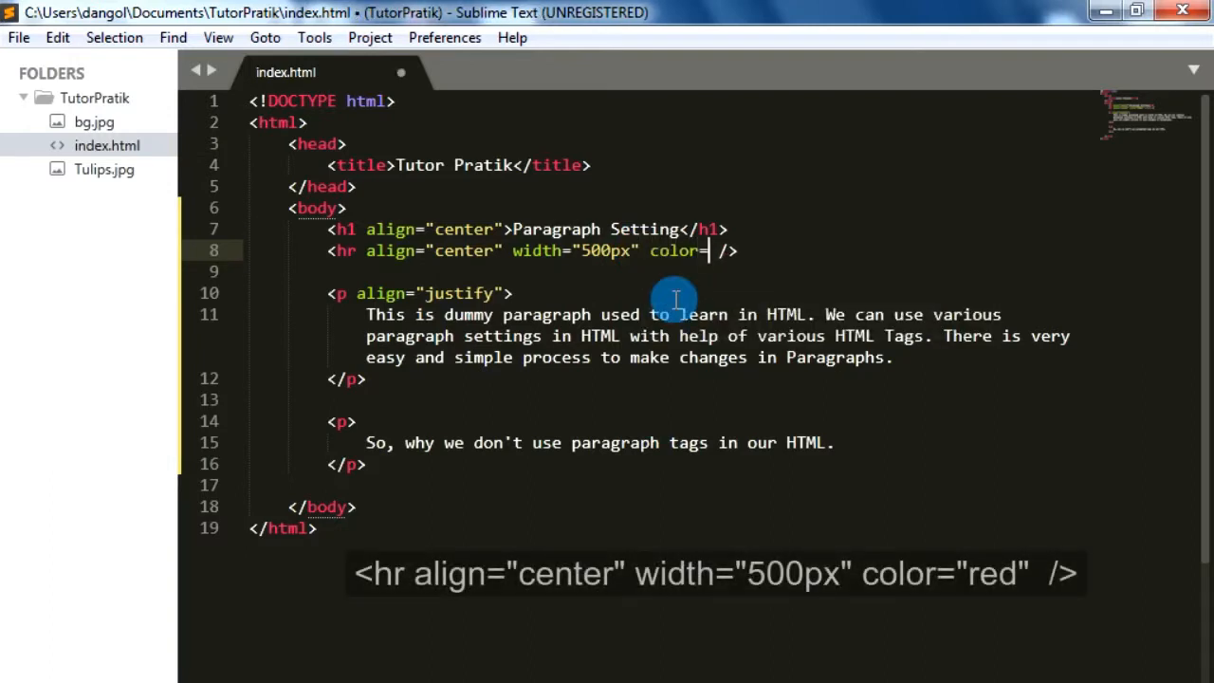
pyautogui.write('"re"')
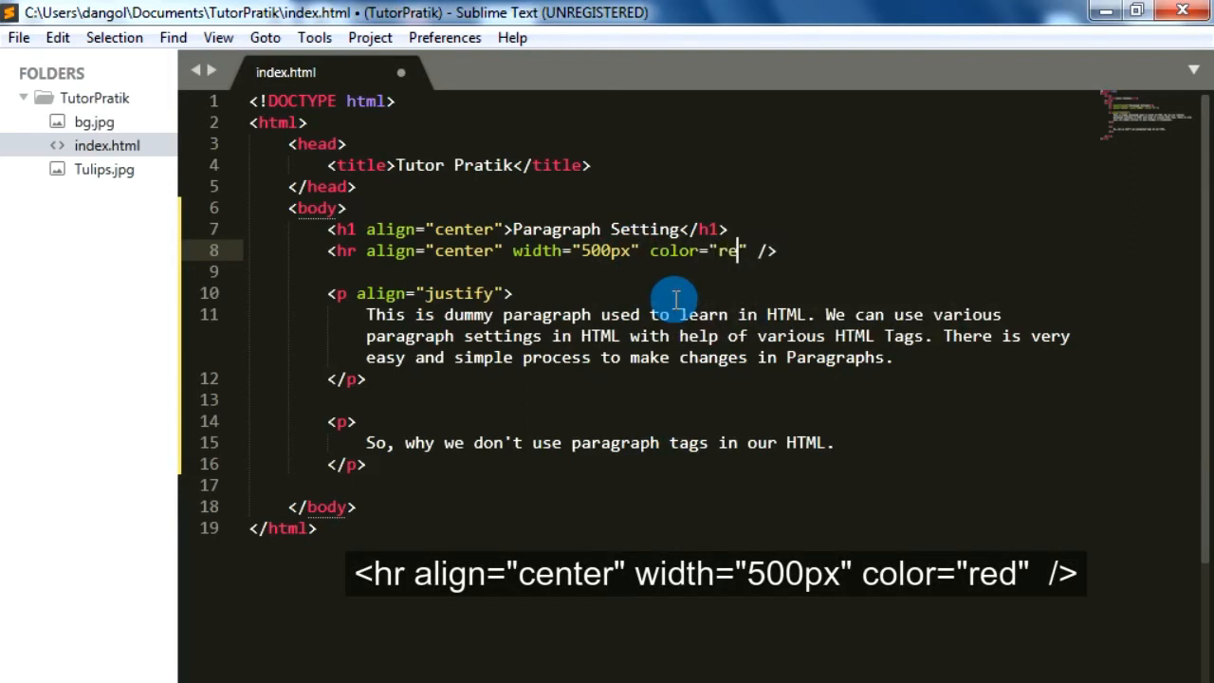
pyautogui.write('d')
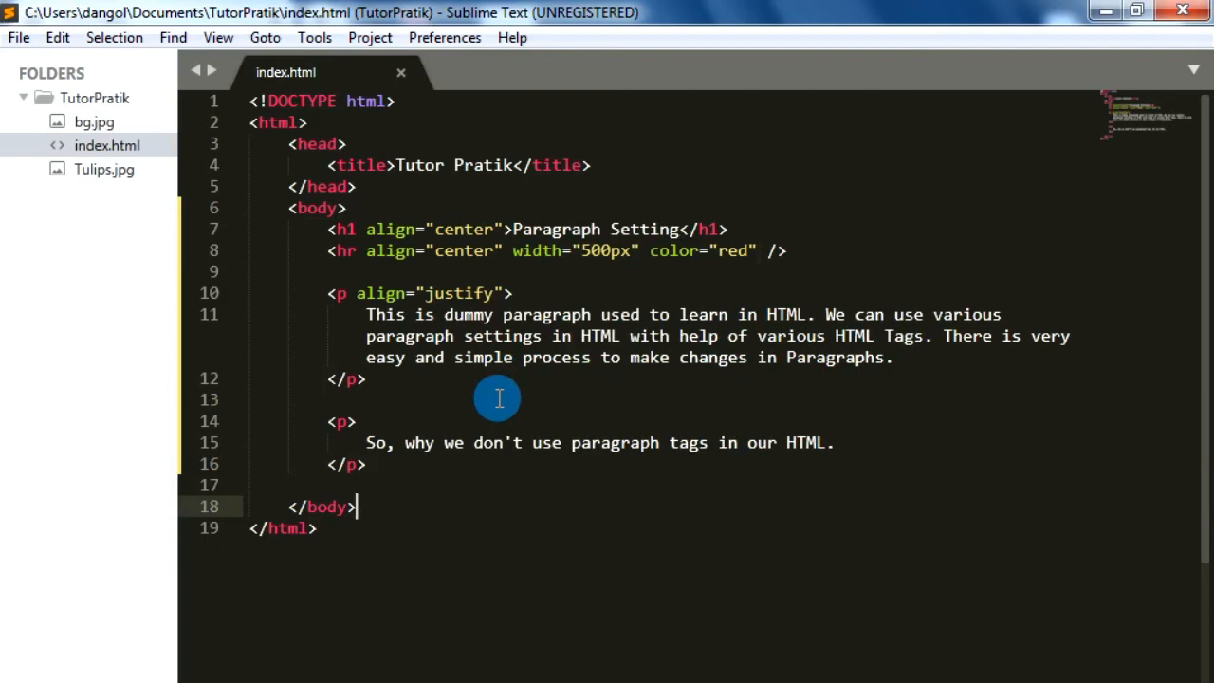
pyautogui.moveTo(698, 524)
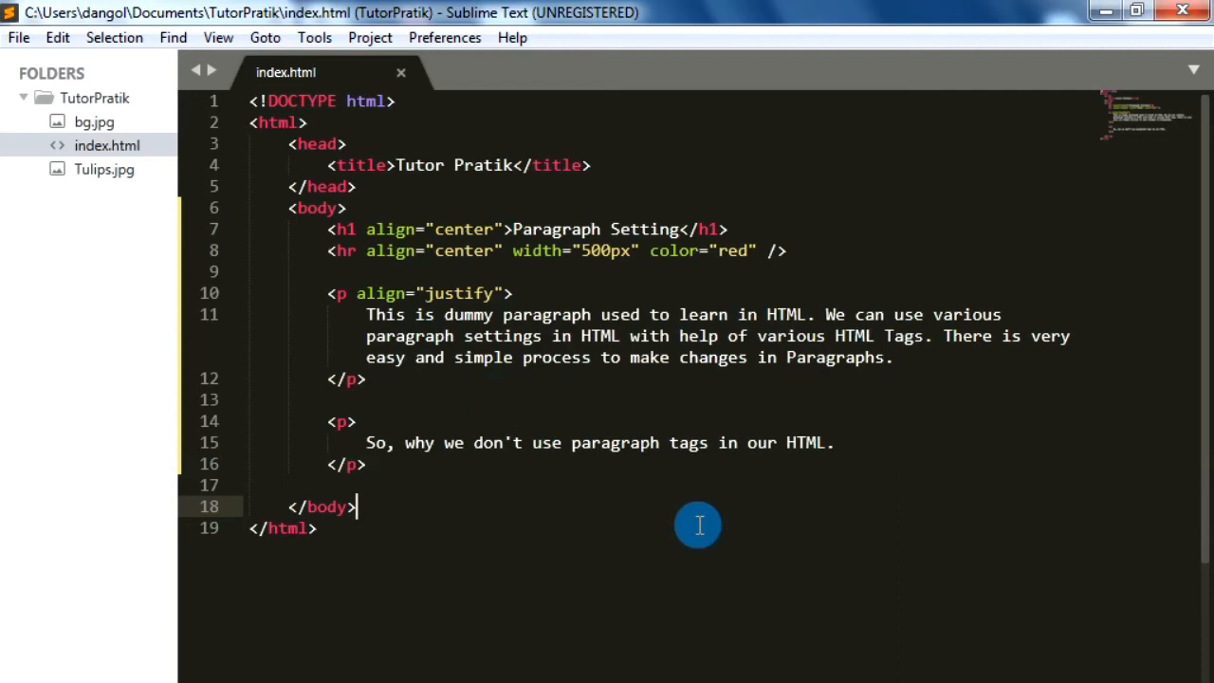
pyautogui.moveTo(413, 474)
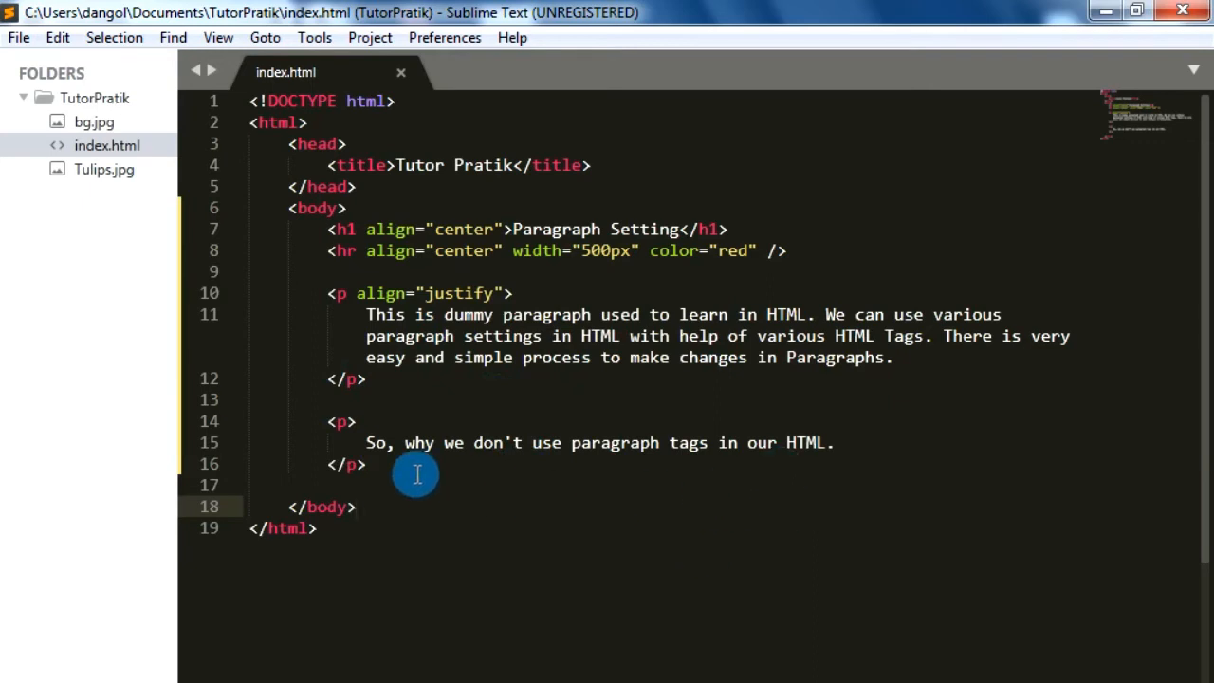
# Step: Wrap the body content in <center> after <body> and </center> after the last paragraph
pyautogui.write('<center>')
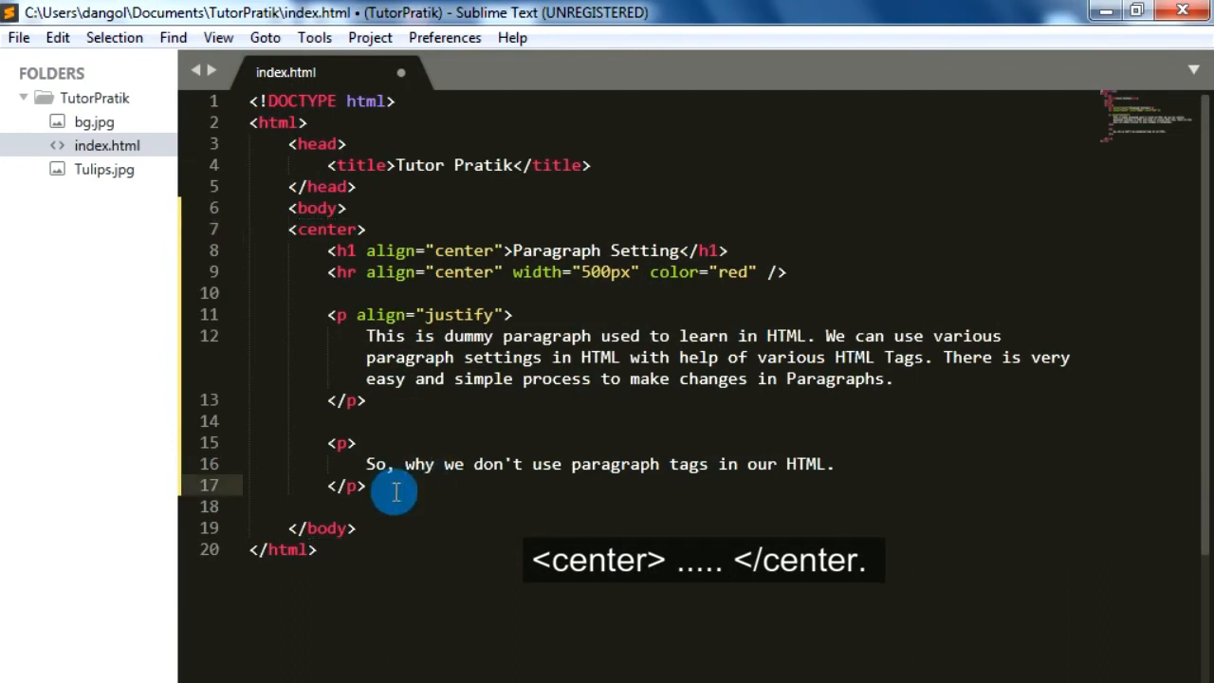
pyautogui.press('enter')
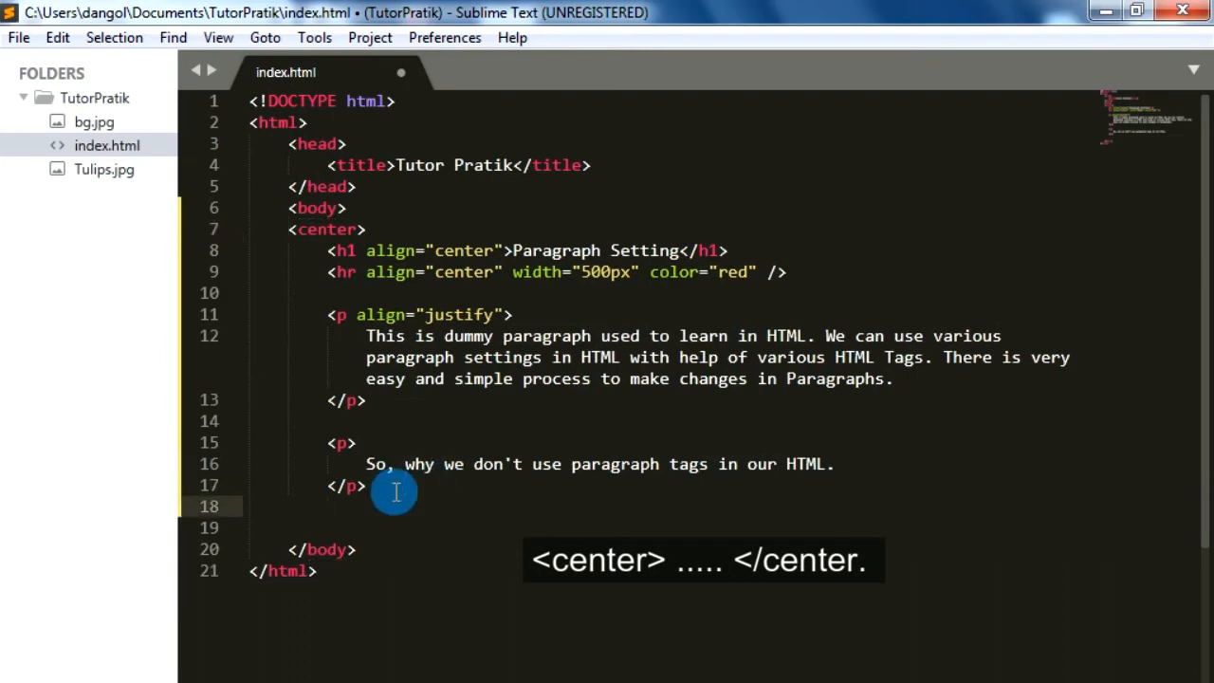
pyautogui.write('</center>')
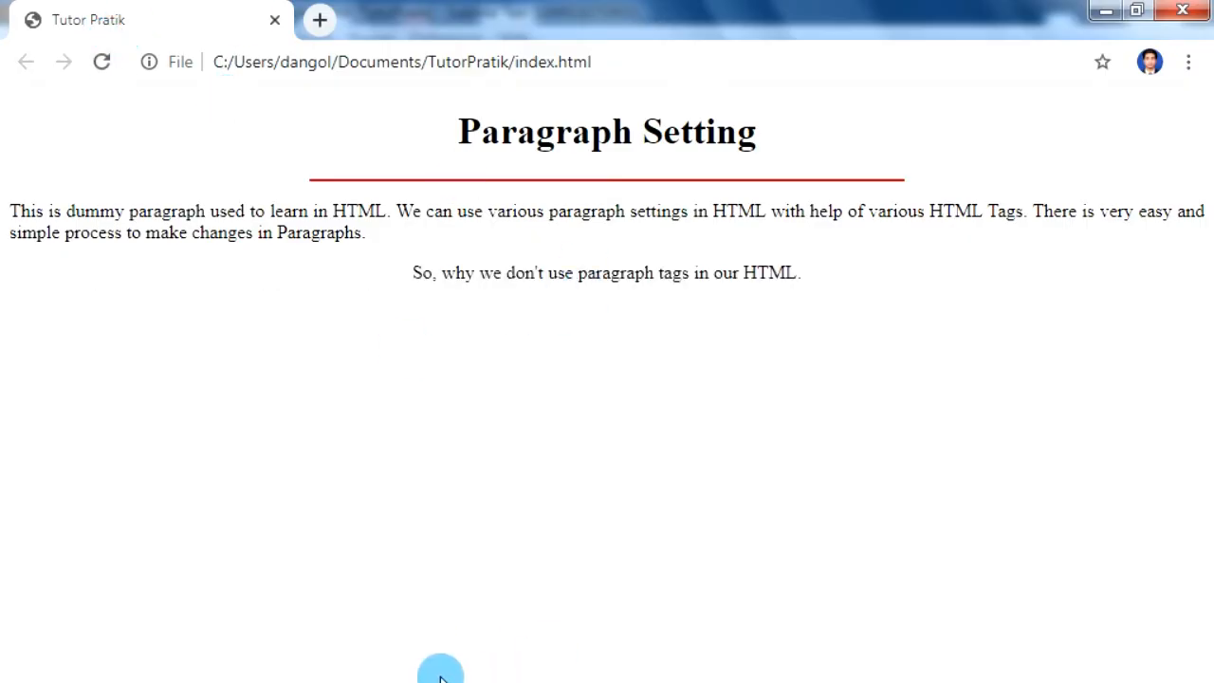
pyautogui.moveTo(510, 617)
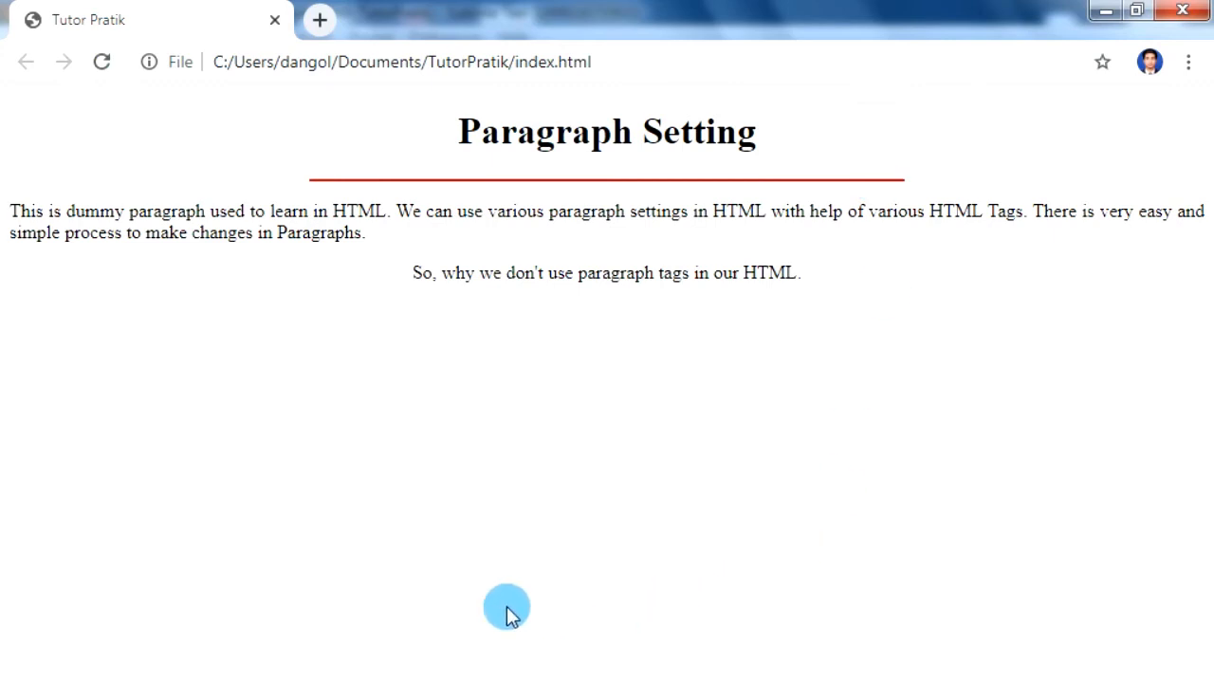
pyautogui.moveTo(110, 204)
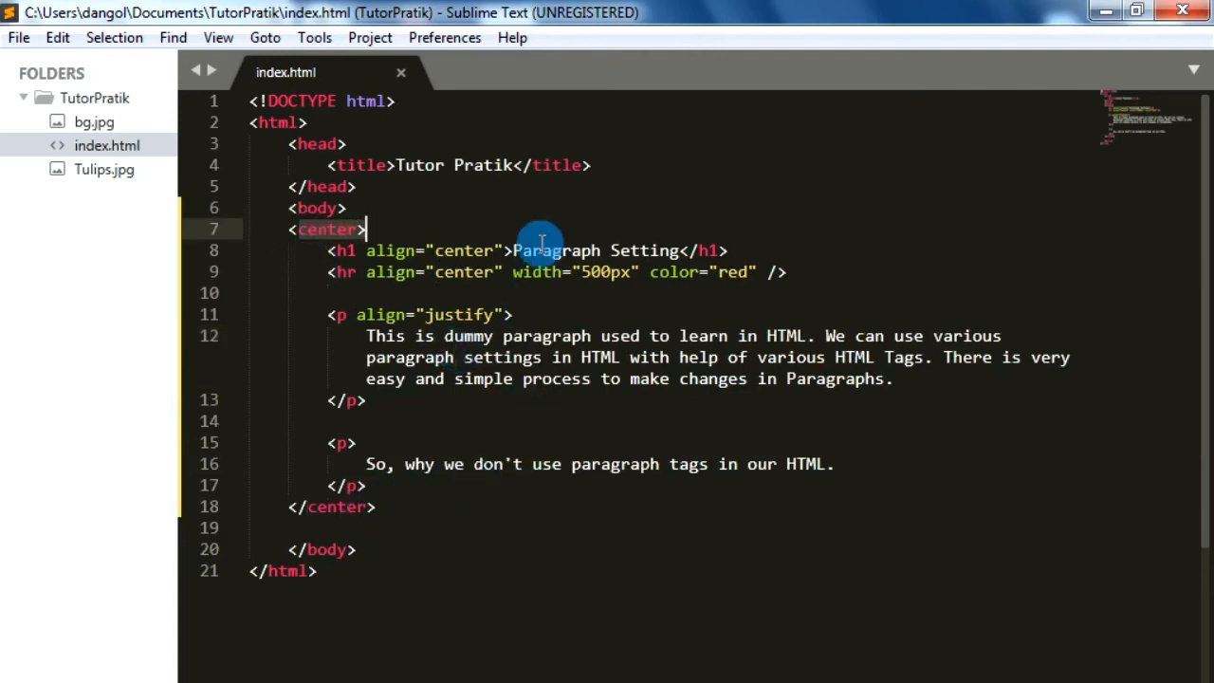
pyautogui.moveTo(383, 436)
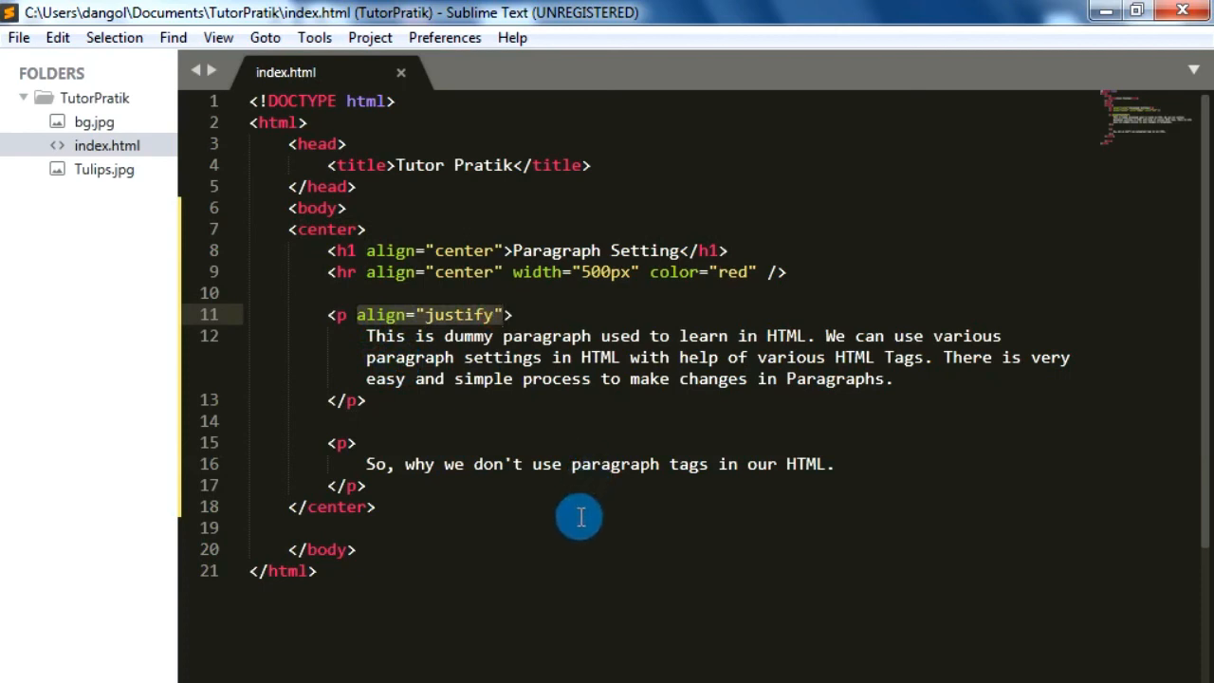
pyautogui.click(303, 227)
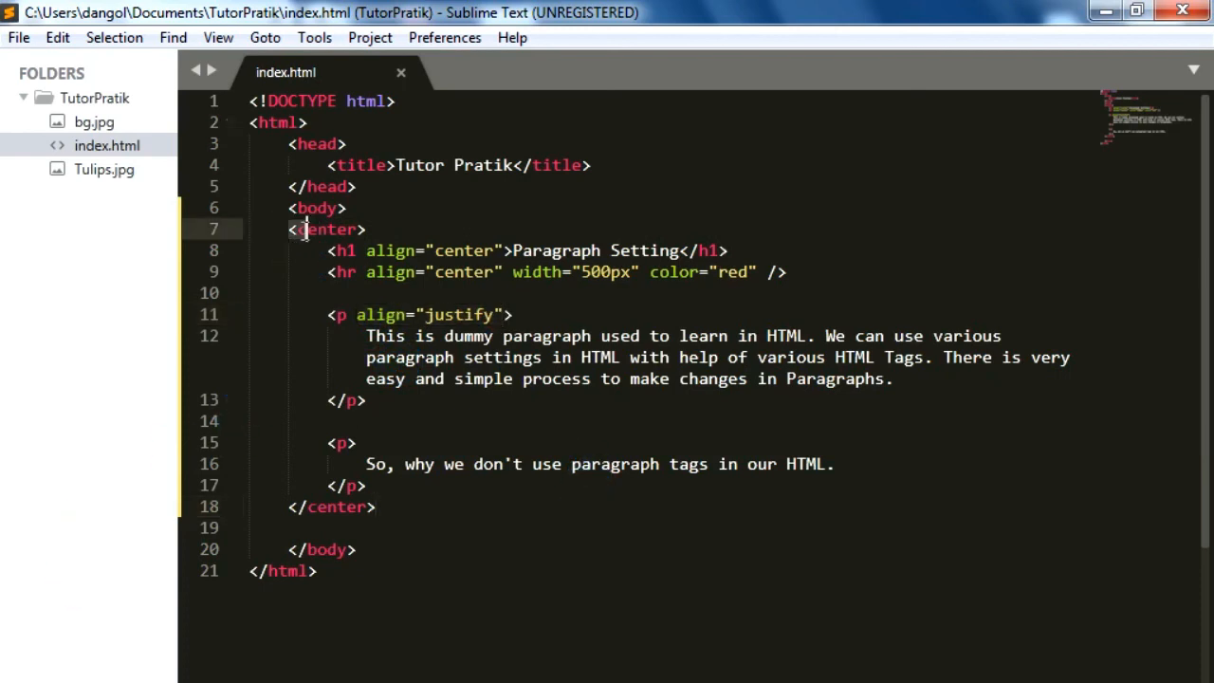